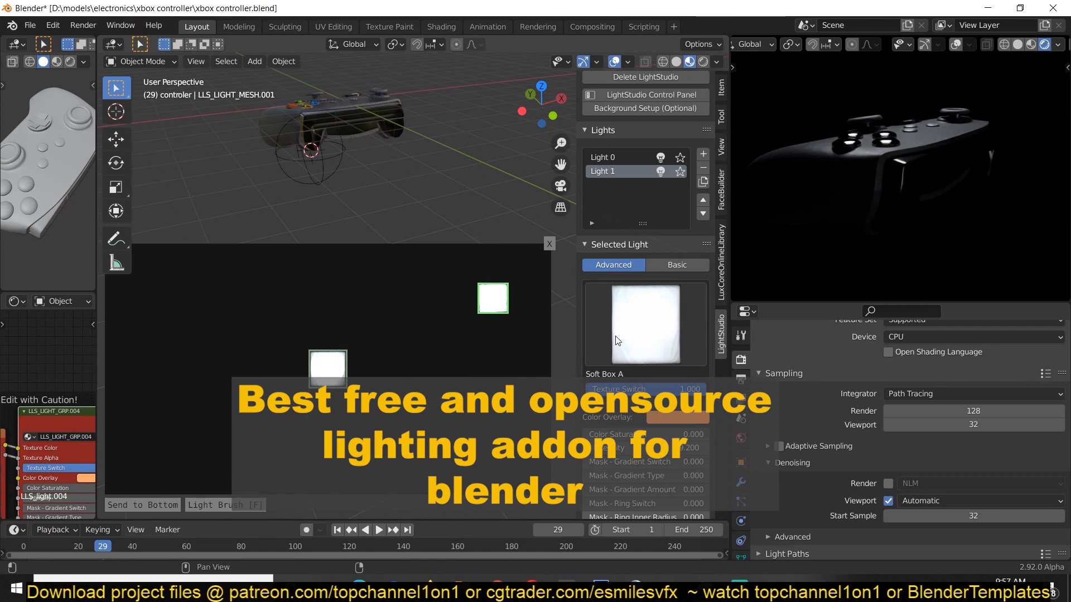
- Try Television A on Light 1, then settle on the Synthetic Area C texture
click(644, 324)
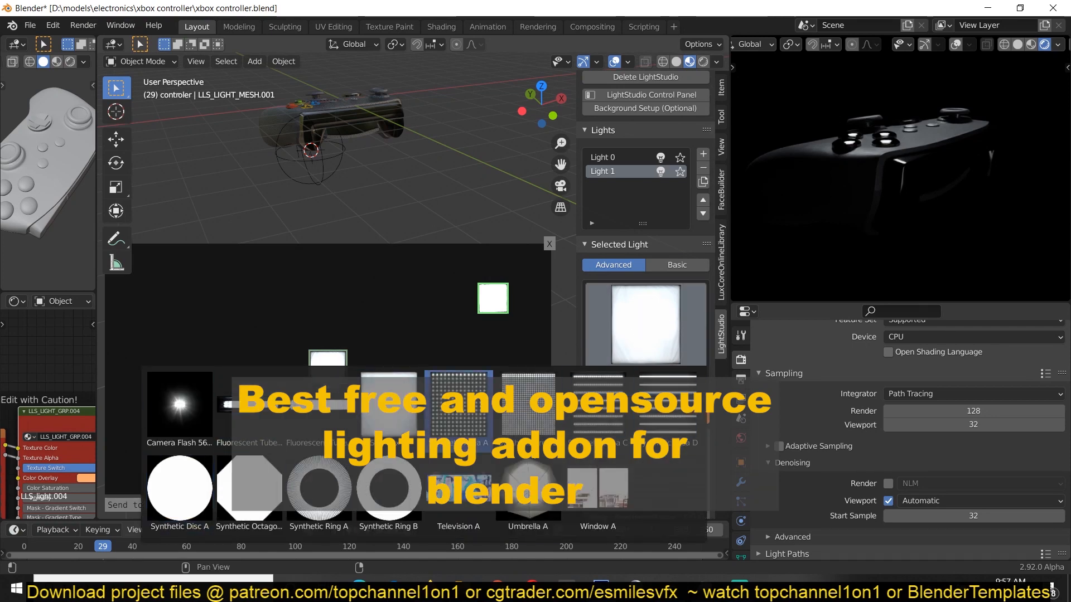
click(457, 408)
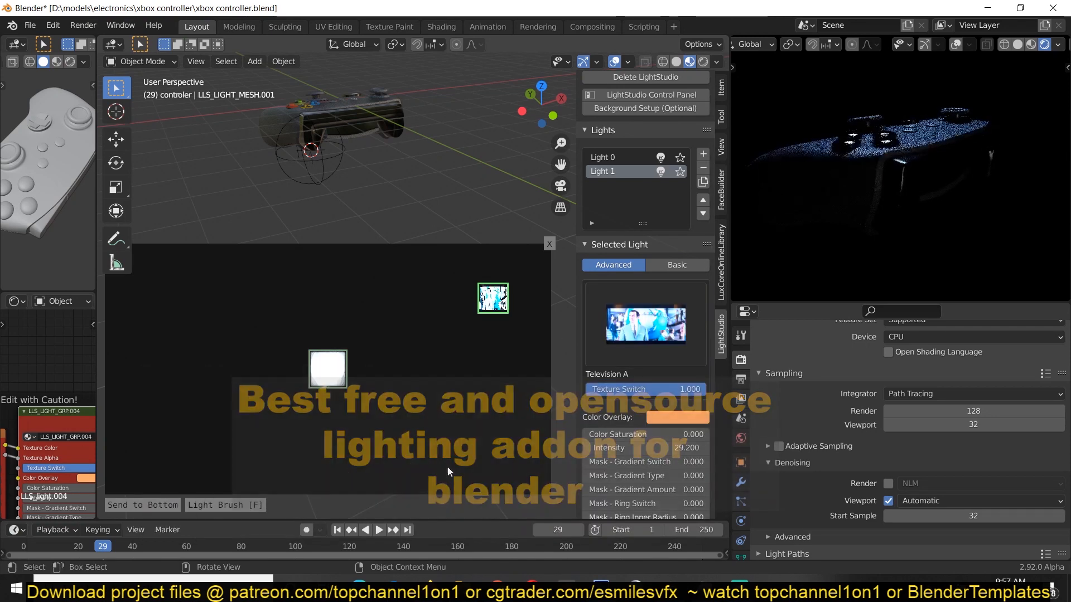
click(645, 325)
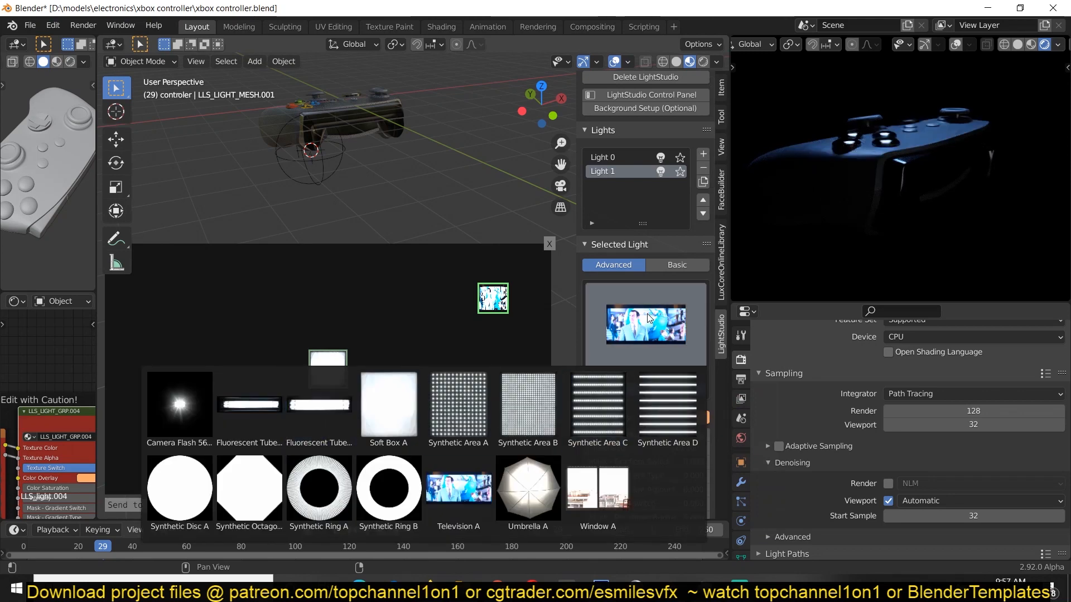
click(596, 407)
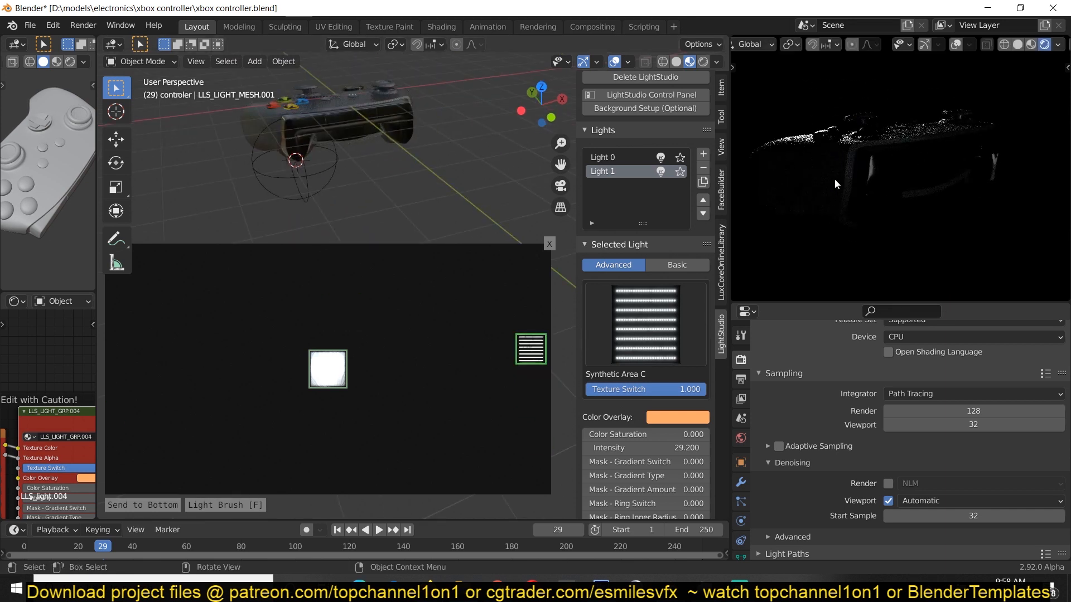
- Add Light 2 moved toward the controller's left, then add Light 3
click(702, 154)
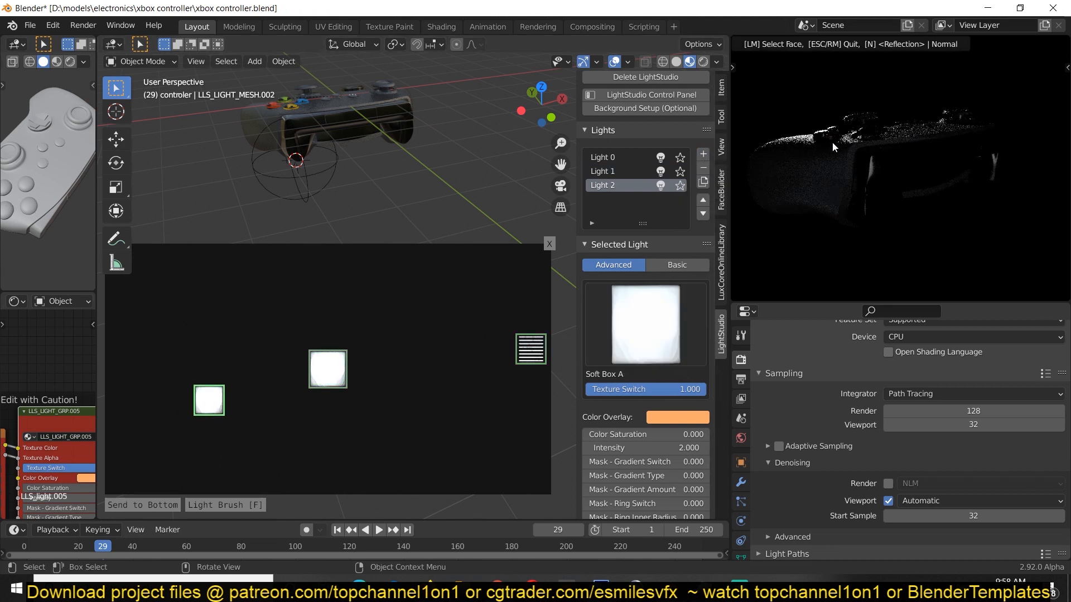
drag(209, 401, 153, 427)
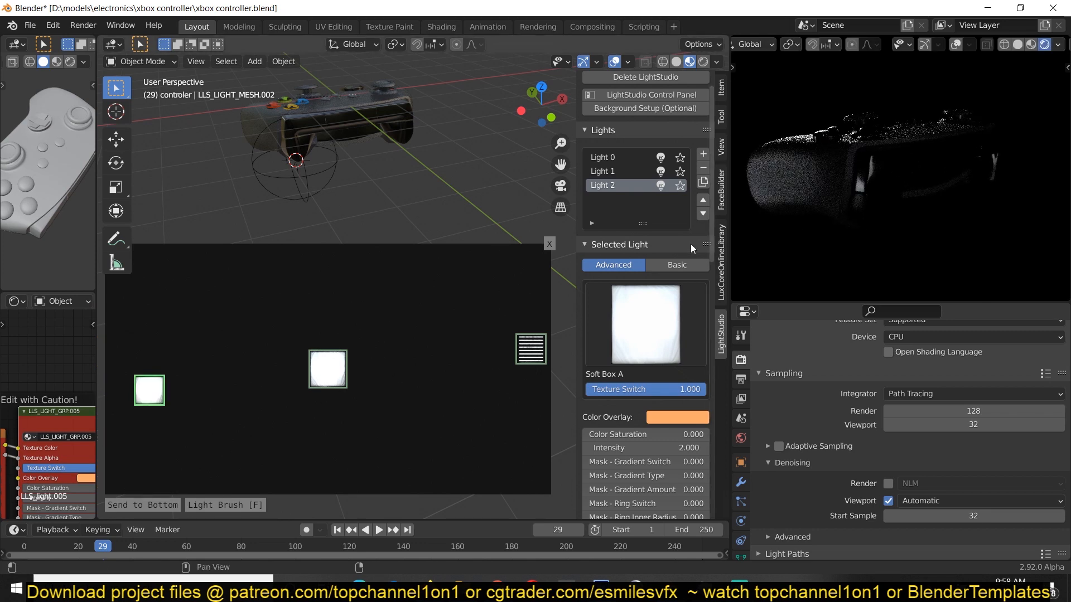
click(702, 154)
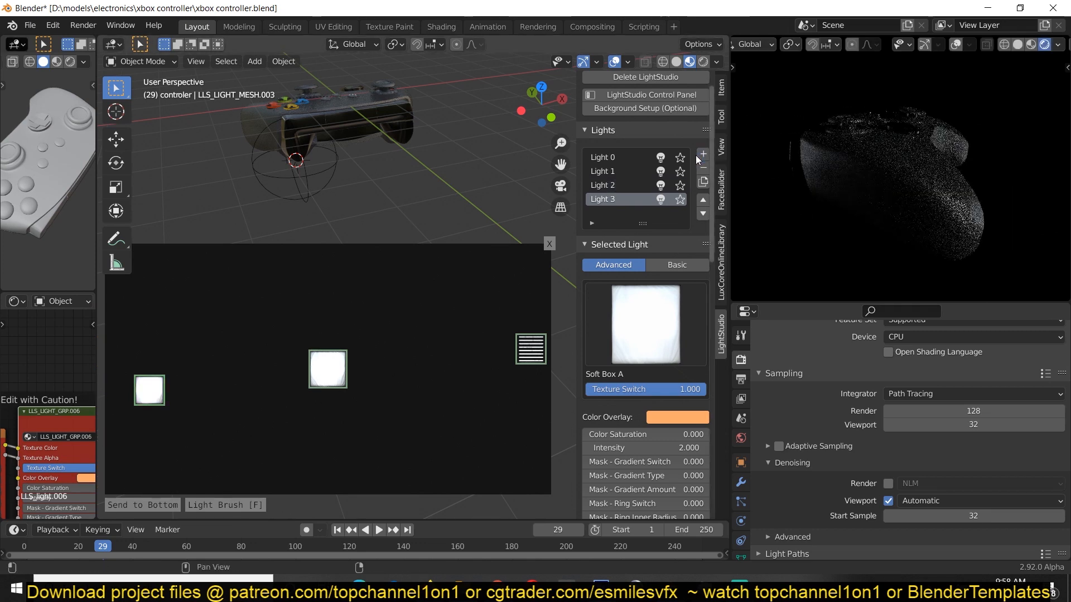
click(328, 370)
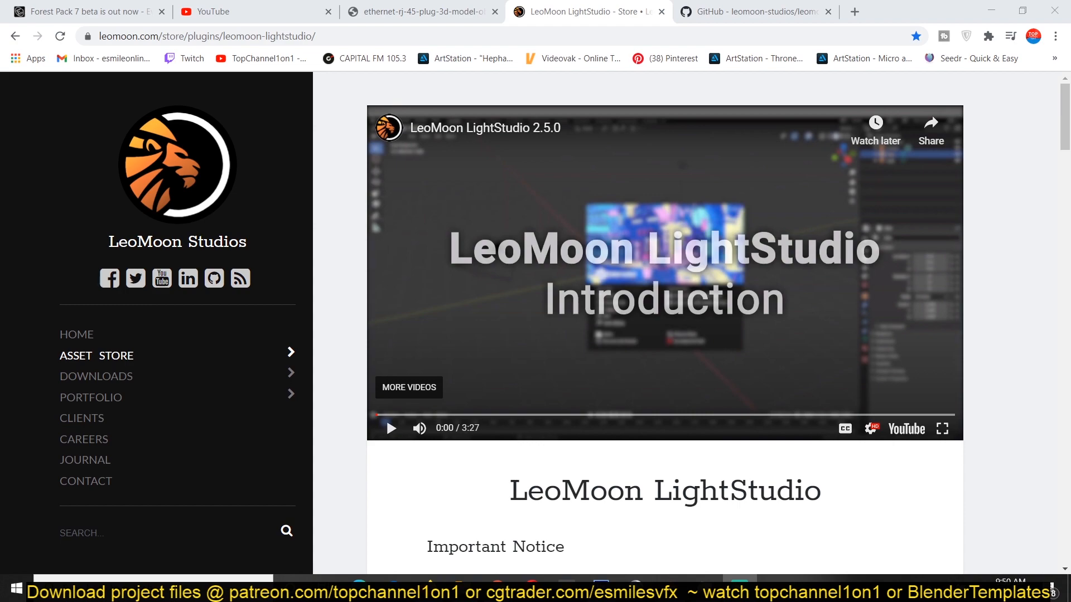
- Scroll through the LightStudio plugin page's feature list and free open-source notice
scroll(down, 3)
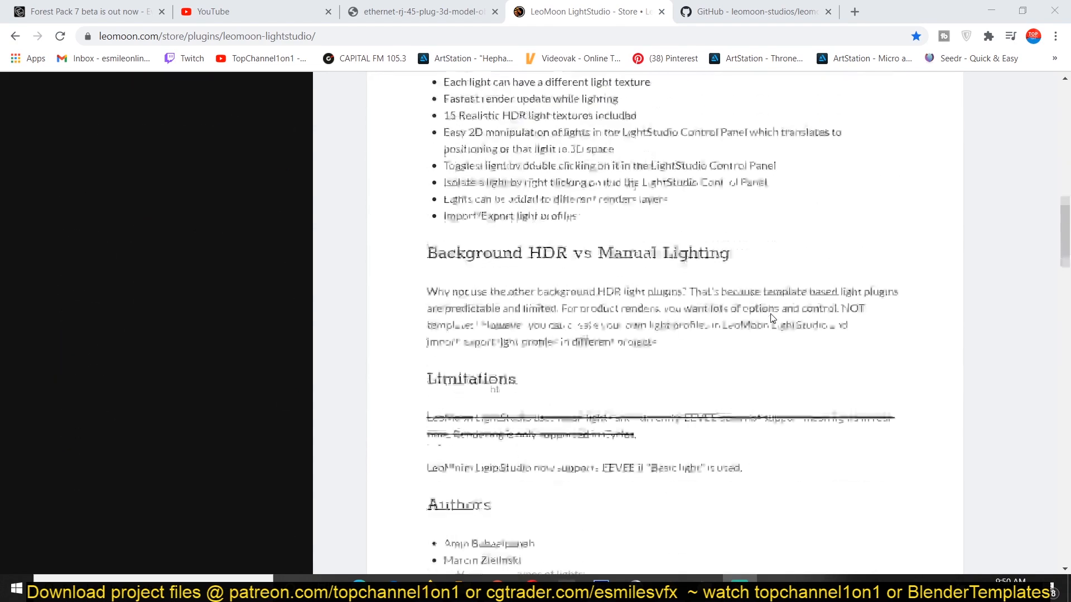
scroll(up, 3)
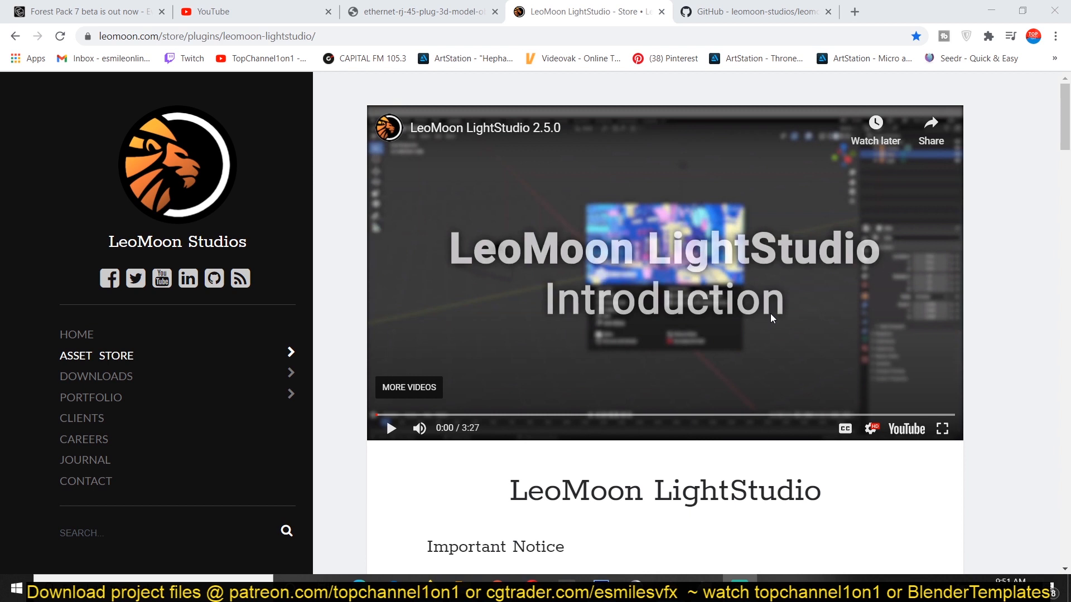
scroll(down, 3)
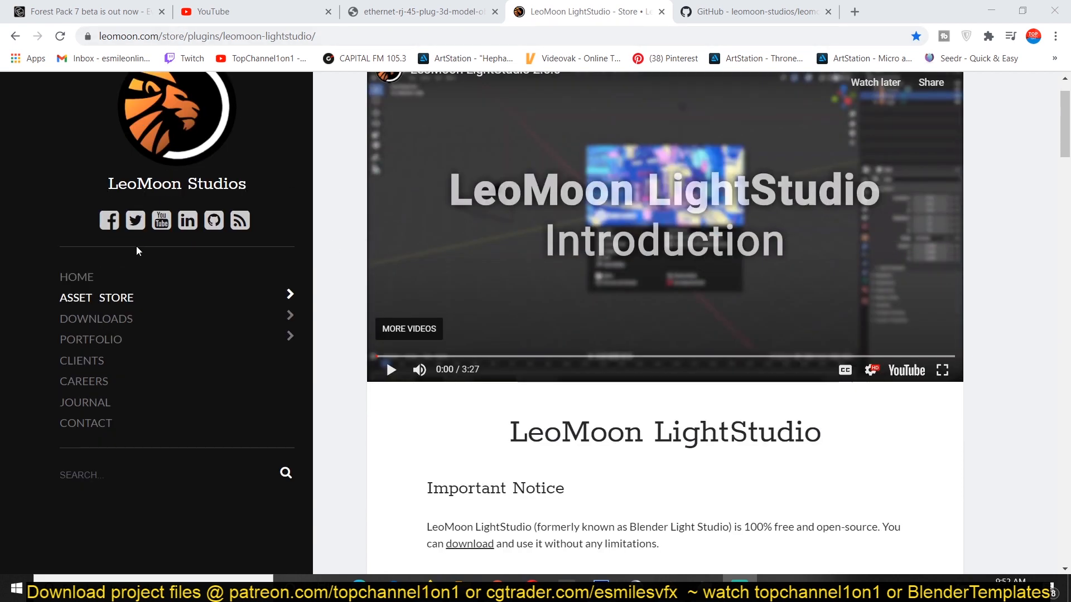
mouse_move(622, 118)
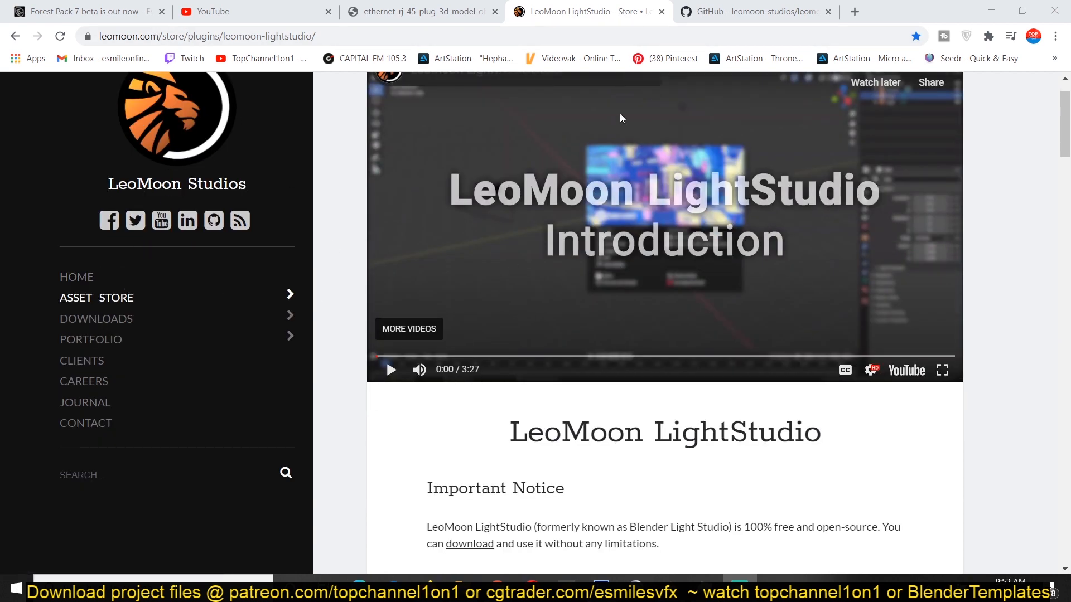
- Scroll past Limitations to the Buy Now, GitHub and Usage sections, then back up
scroll(down, 3)
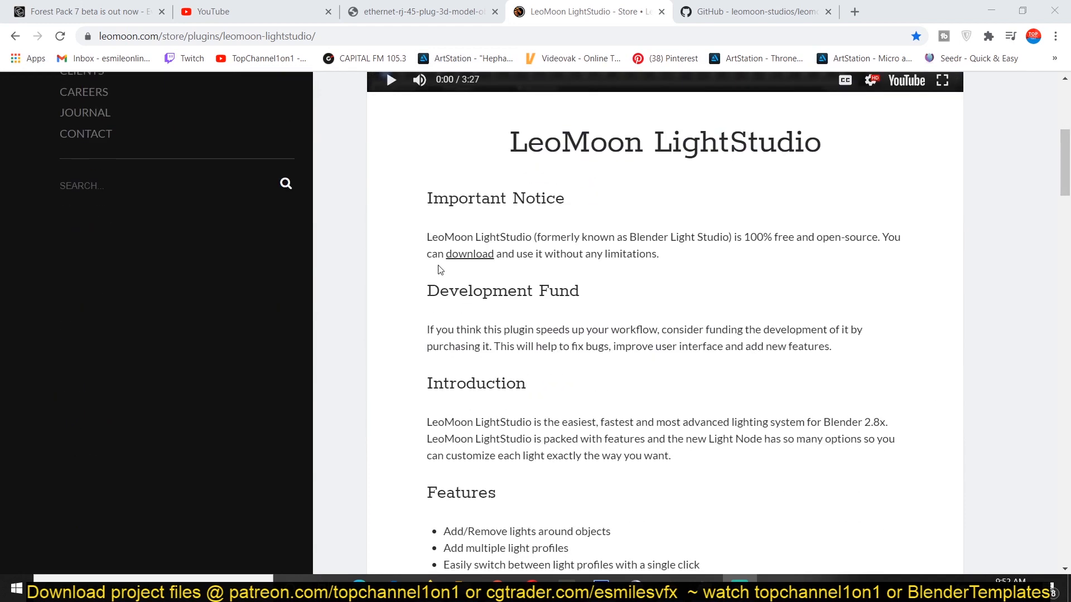
mouse_move(600, 222)
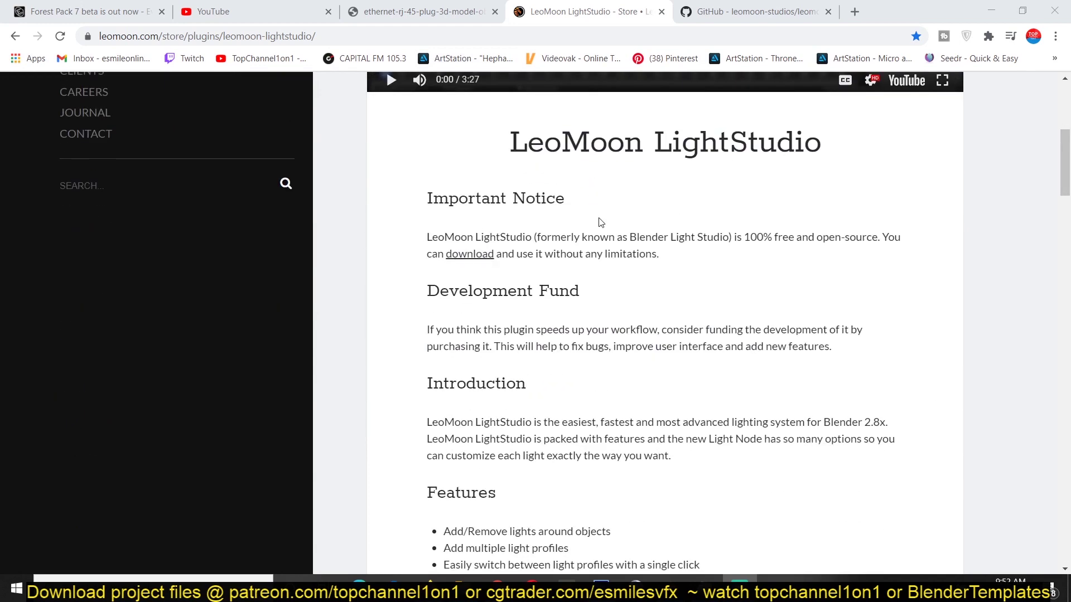
mouse_move(477, 258)
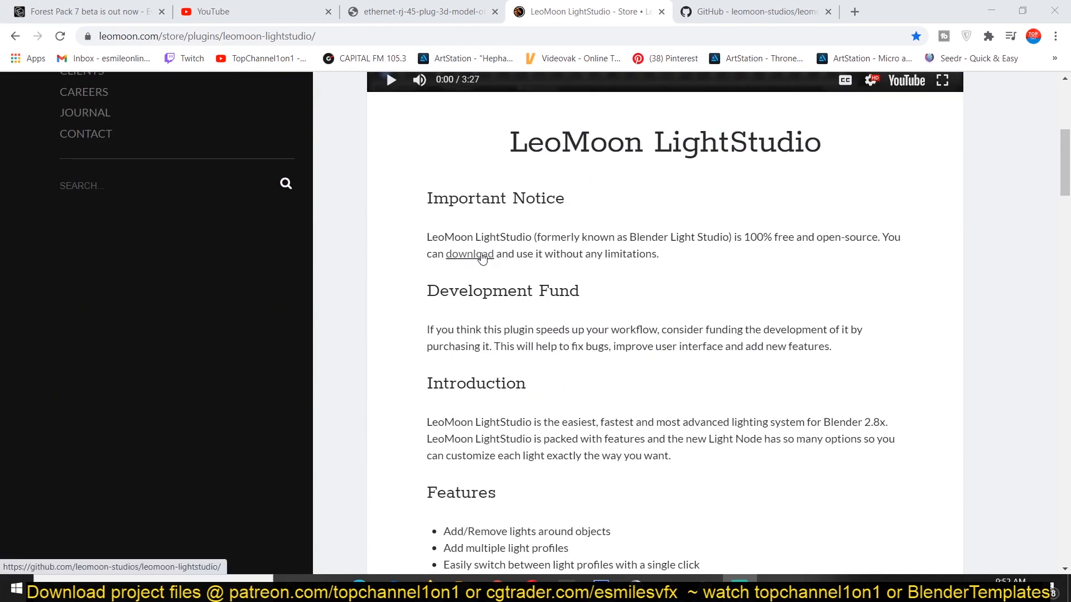
scroll(down, 3)
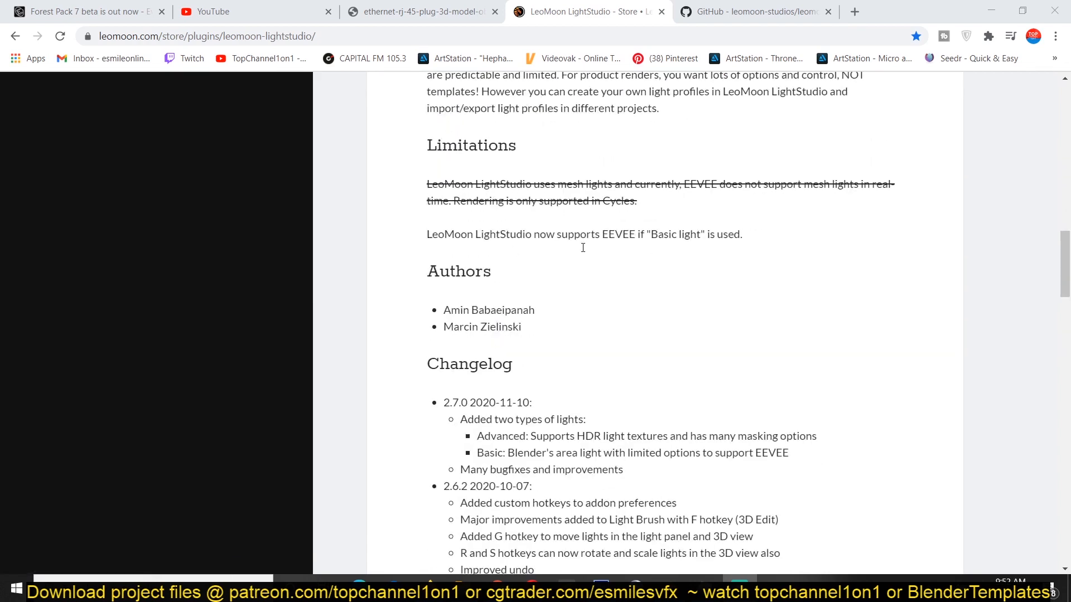
mouse_move(580, 255)
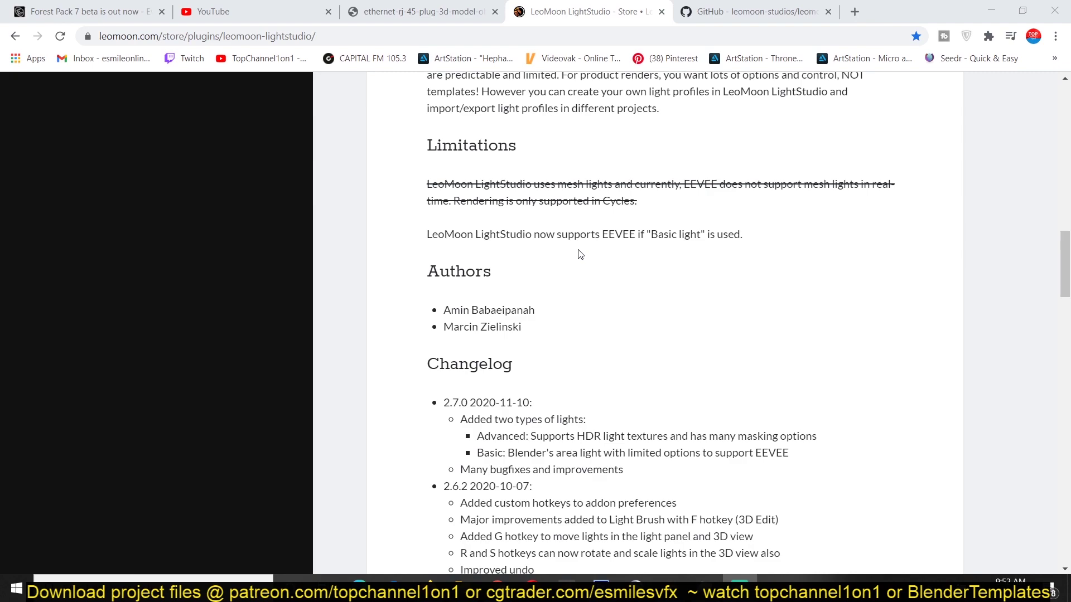
scroll(down, 3)
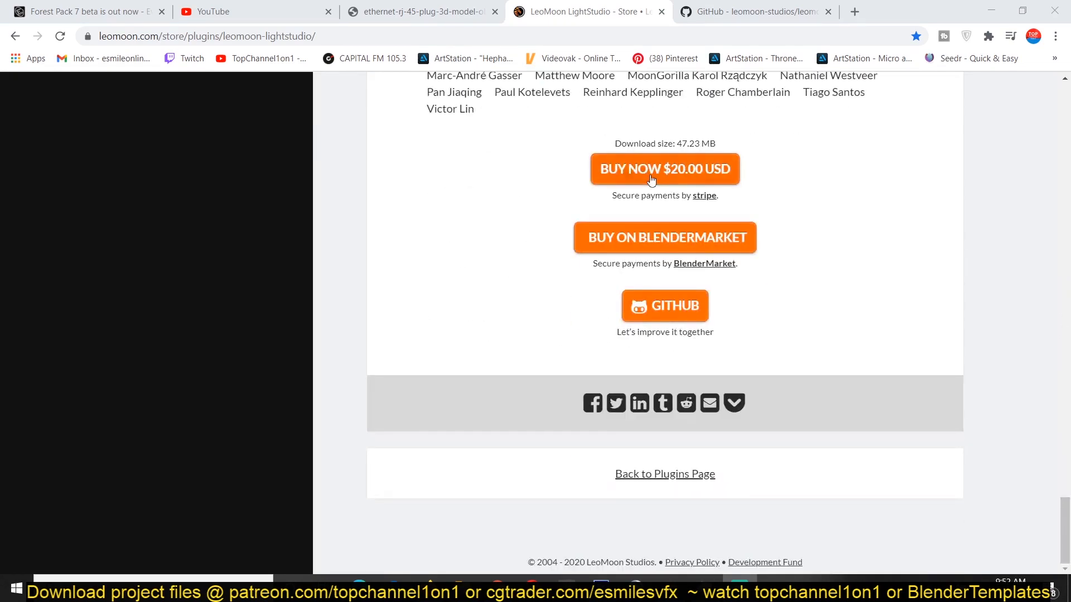
mouse_move(690, 163)
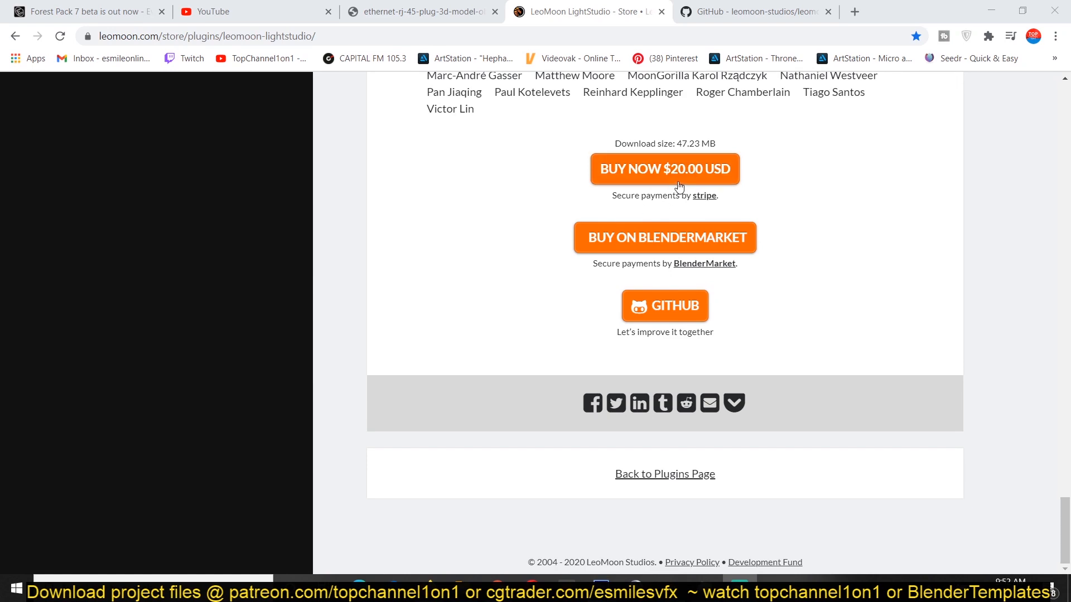
mouse_move(685, 177)
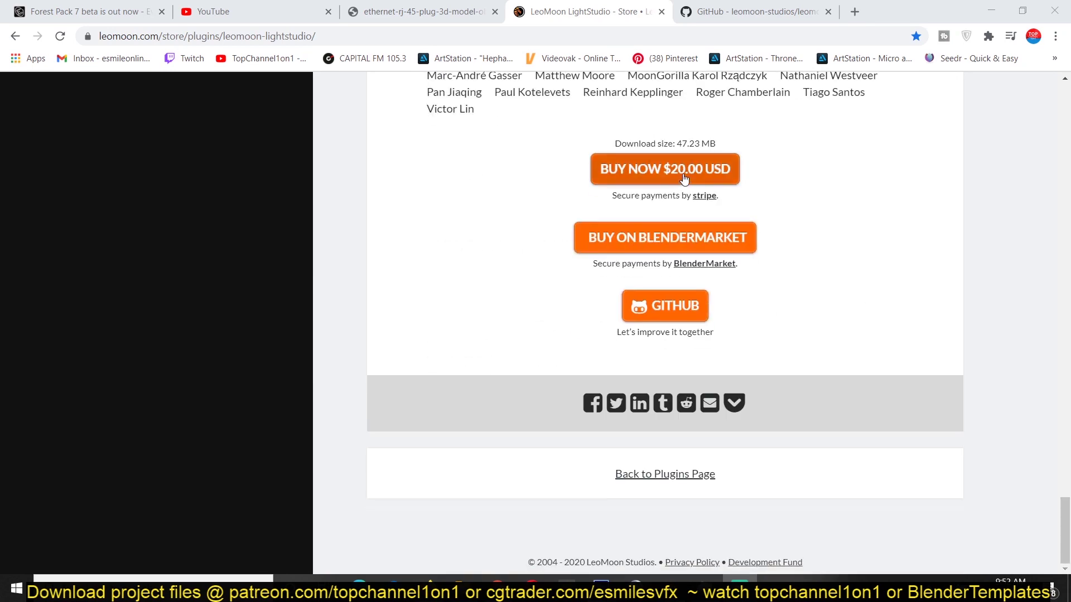
mouse_move(680, 184)
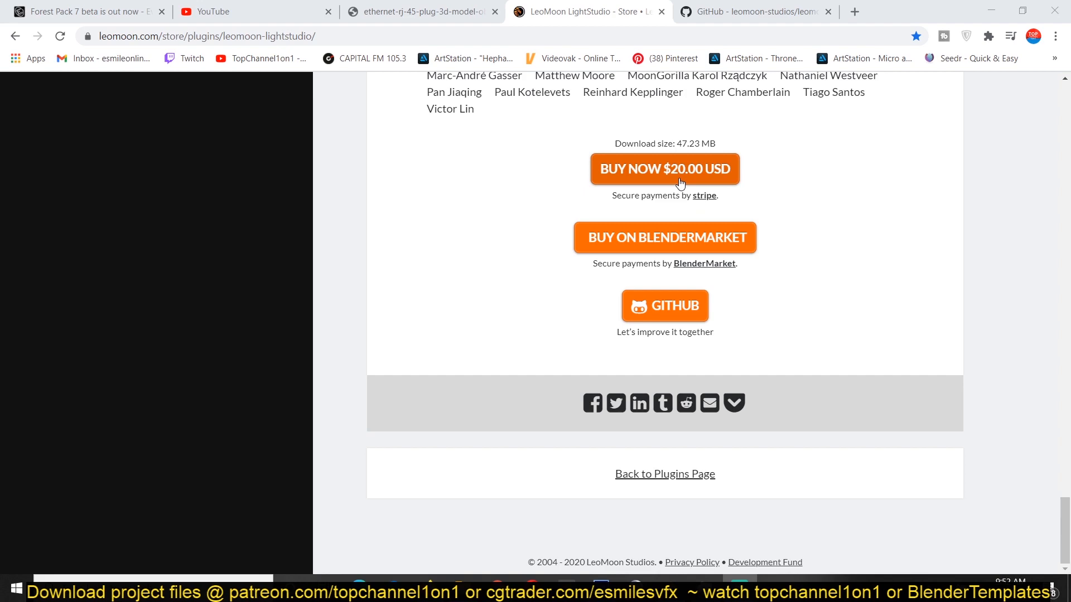
scroll(up, 3)
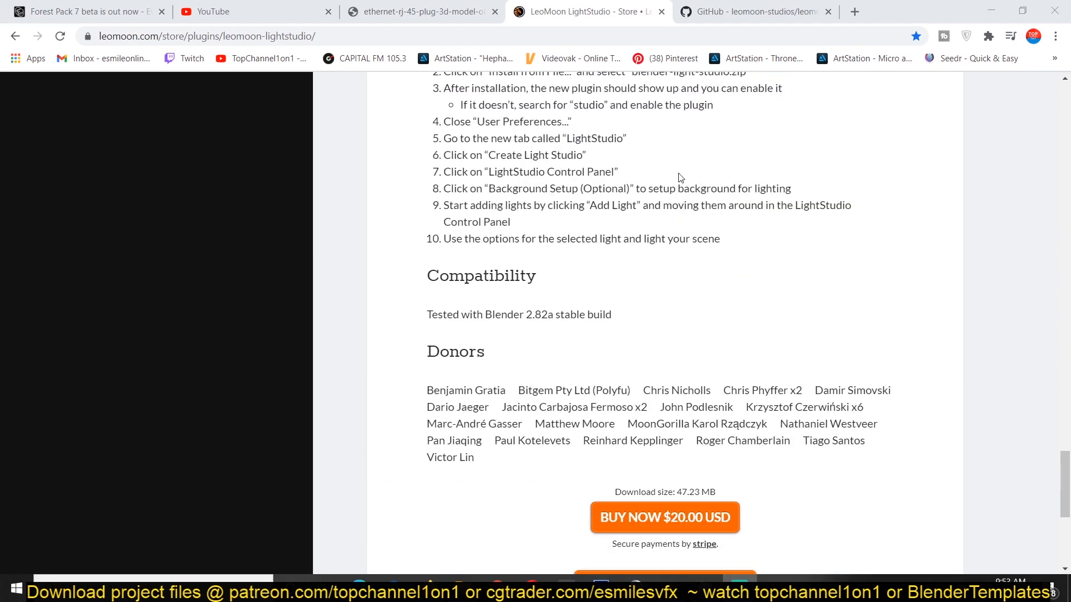
scroll(up, 3)
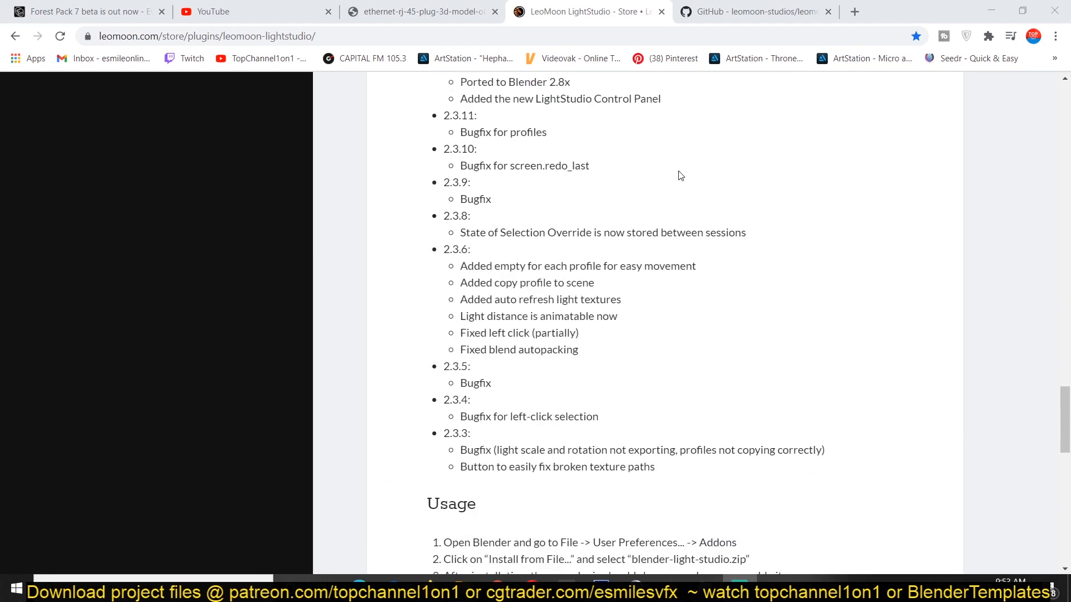
scroll(up, 3)
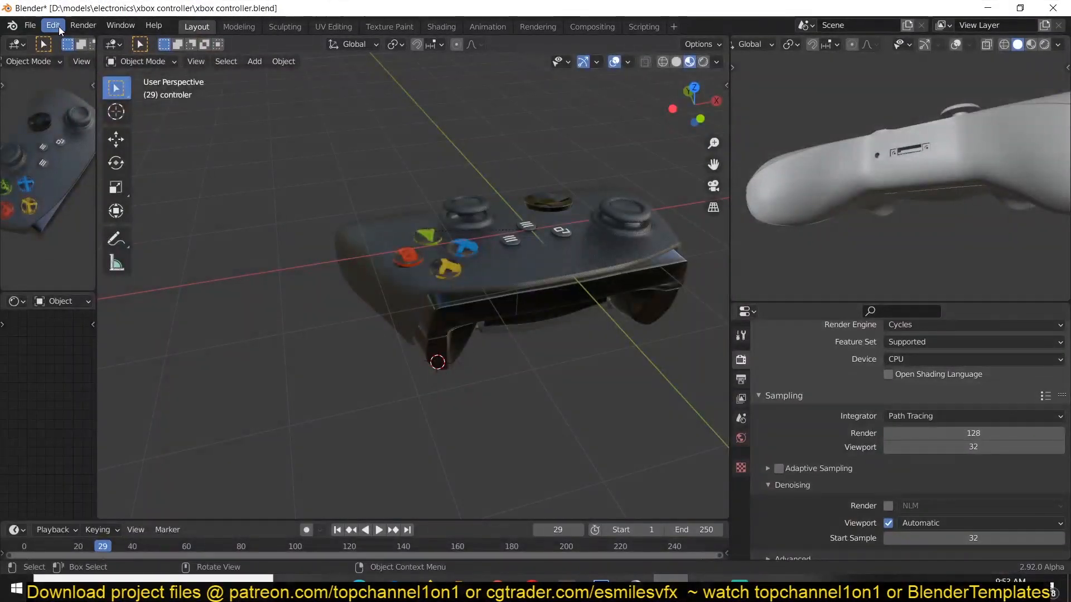
click(53, 24)
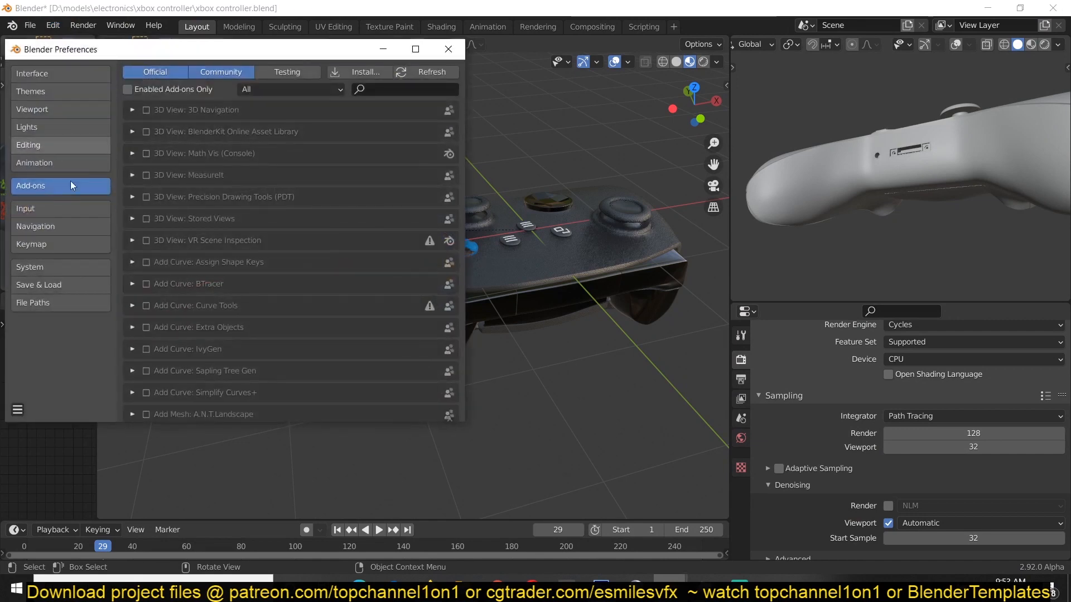
click(359, 71)
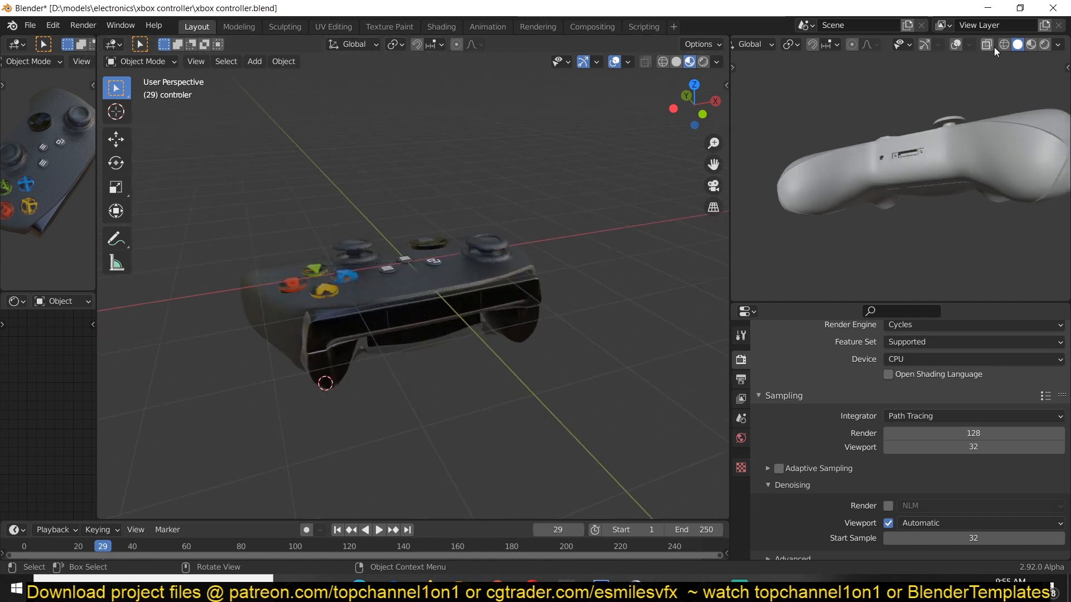
- Show the LightStudio world with black background color and zero strength
click(1044, 44)
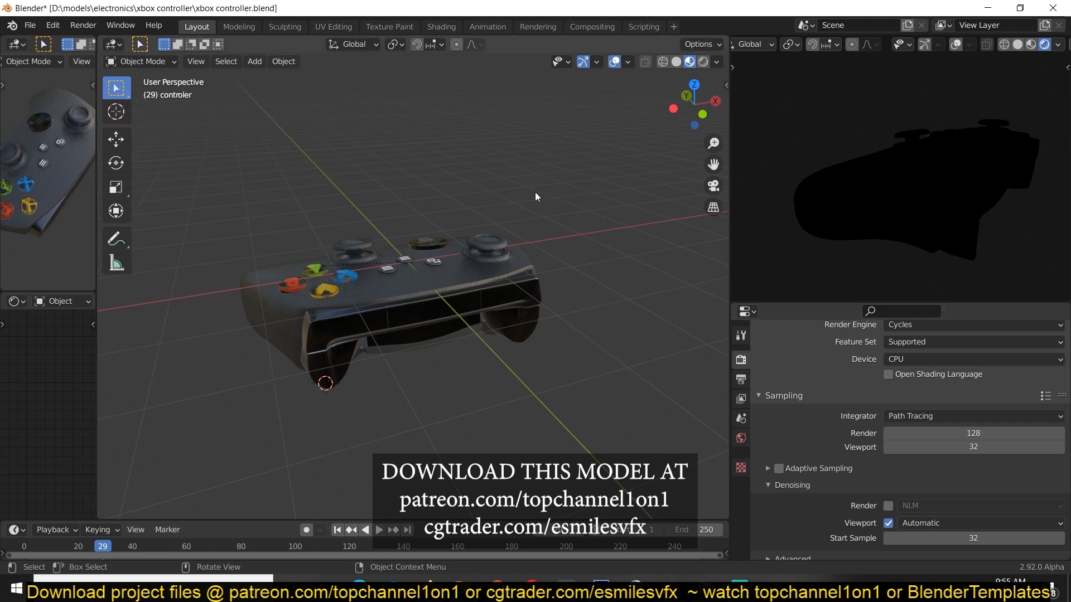
click(740, 437)
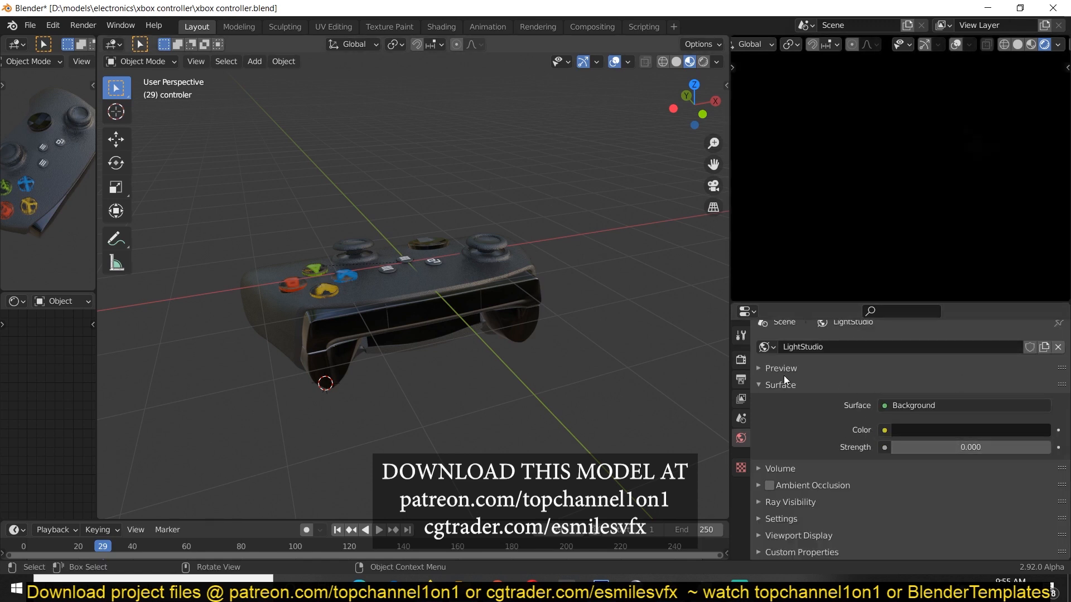
mouse_move(451, 254)
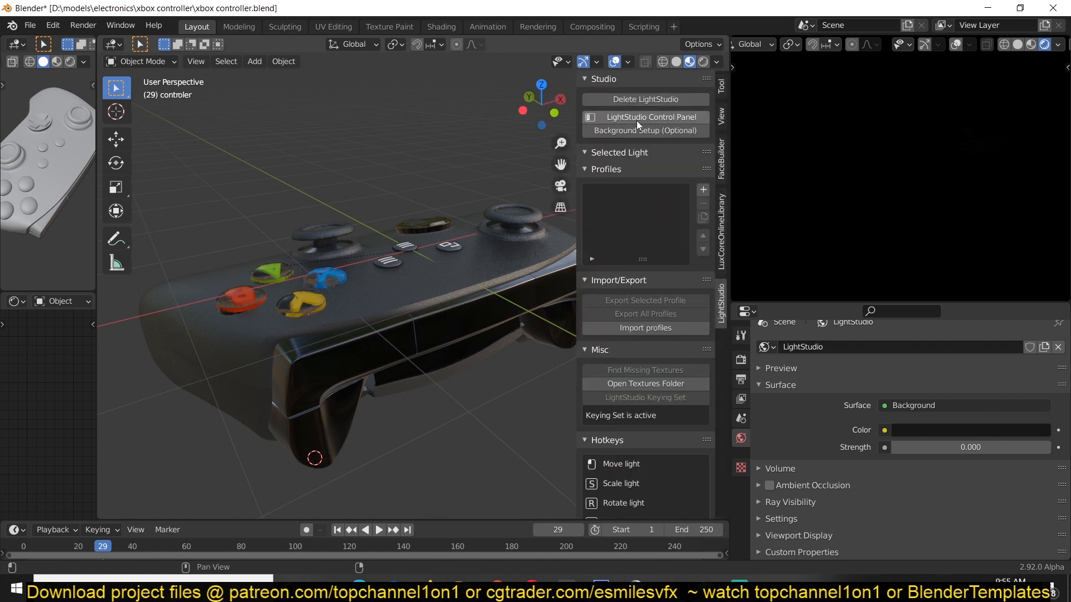
- Bring up the LightStudio control panel from the sidebar tab
click(645, 118)
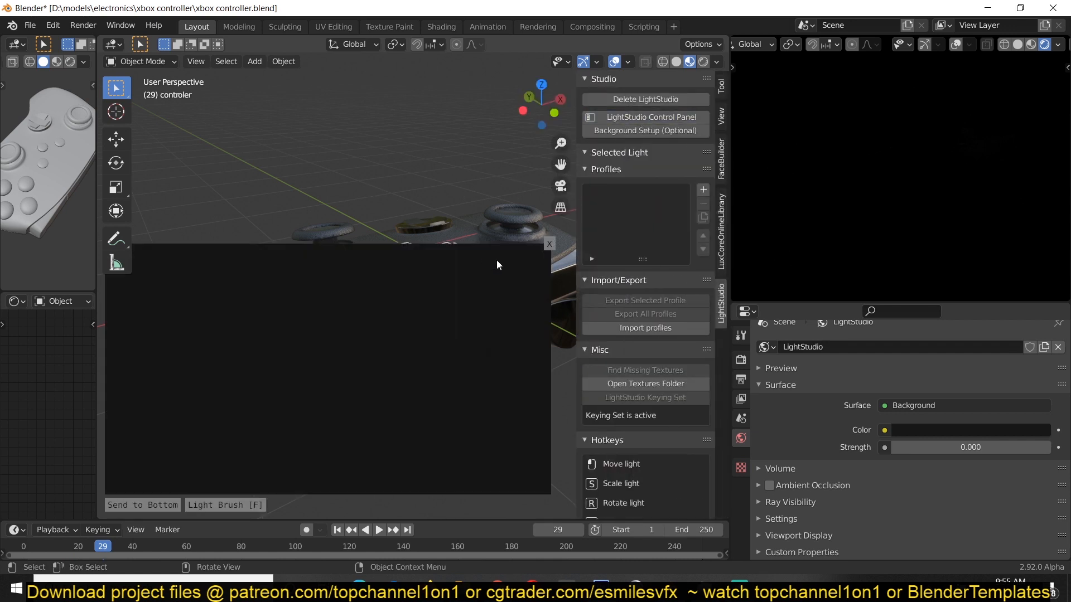
mouse_move(225, 301)
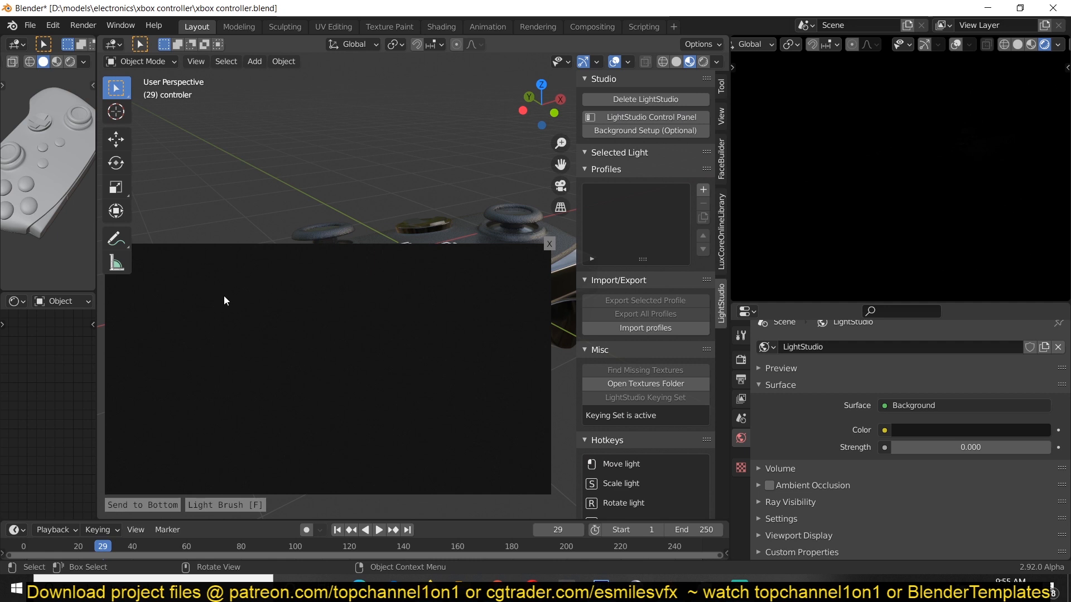
mouse_move(197, 343)
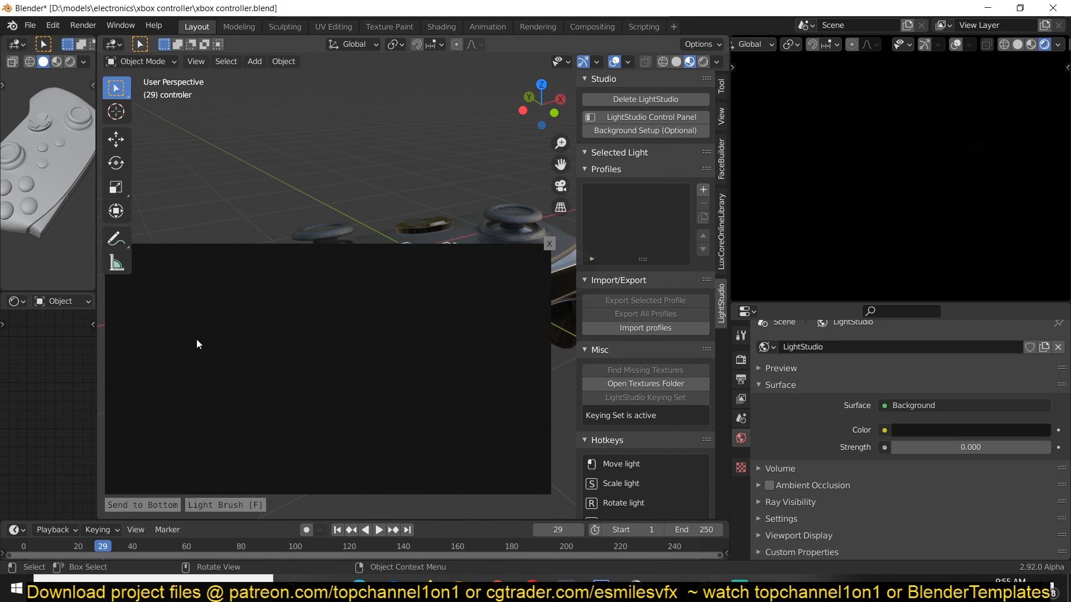
mouse_move(490, 205)
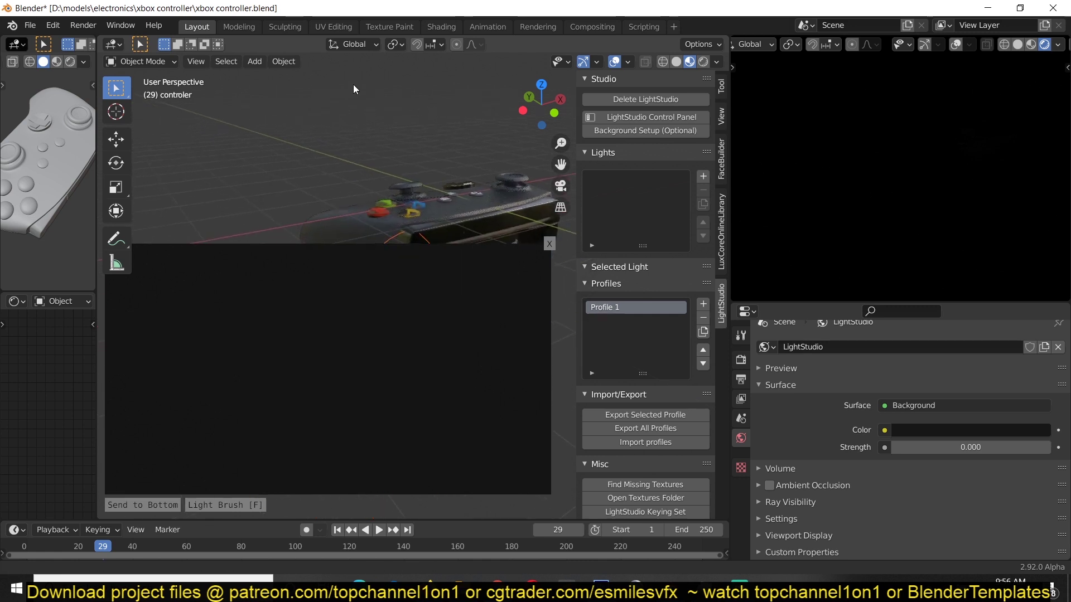
- Add Light 0 as a Soft Box A and position it in the light map over the controller
drag(353, 170, 416, 187)
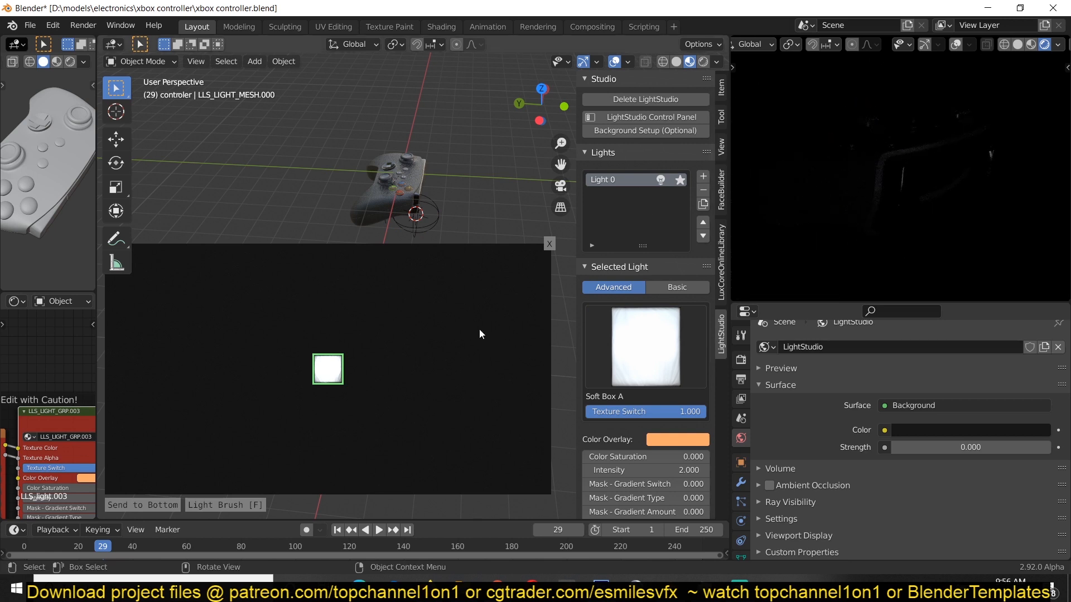
mouse_move(335, 377)
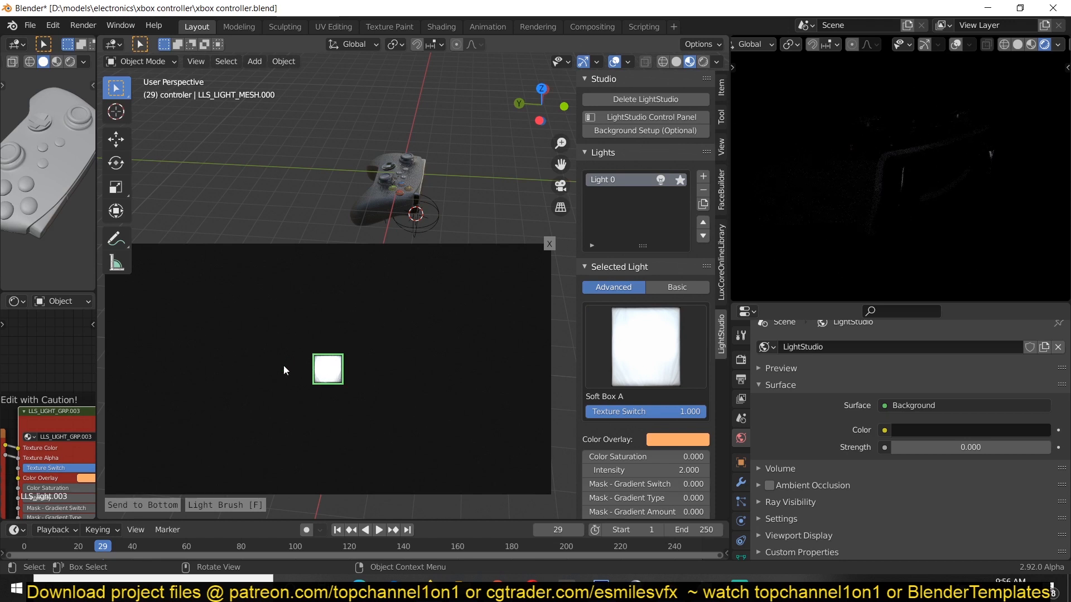
drag(326, 369, 455, 331)
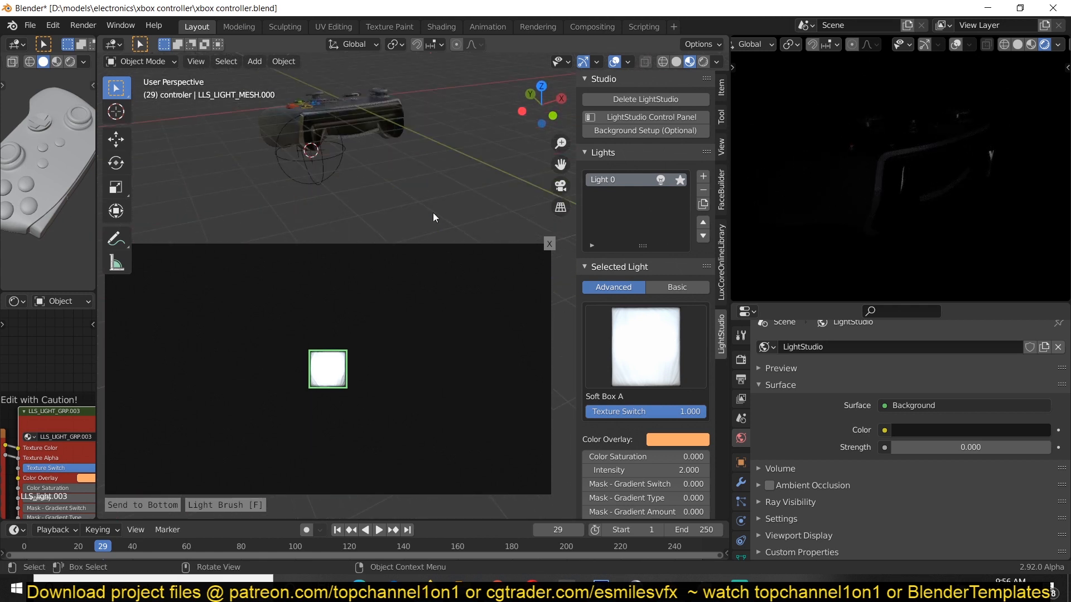
- Add Light 1 at the upper right of the light map with intensity 29.2
click(703, 176)
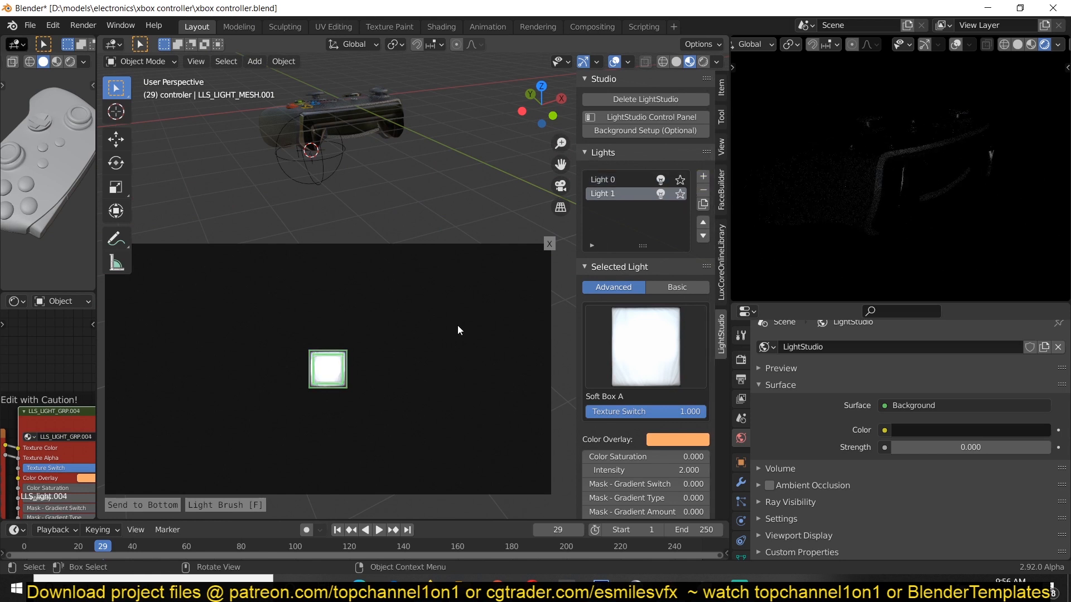
drag(328, 370, 456, 322)
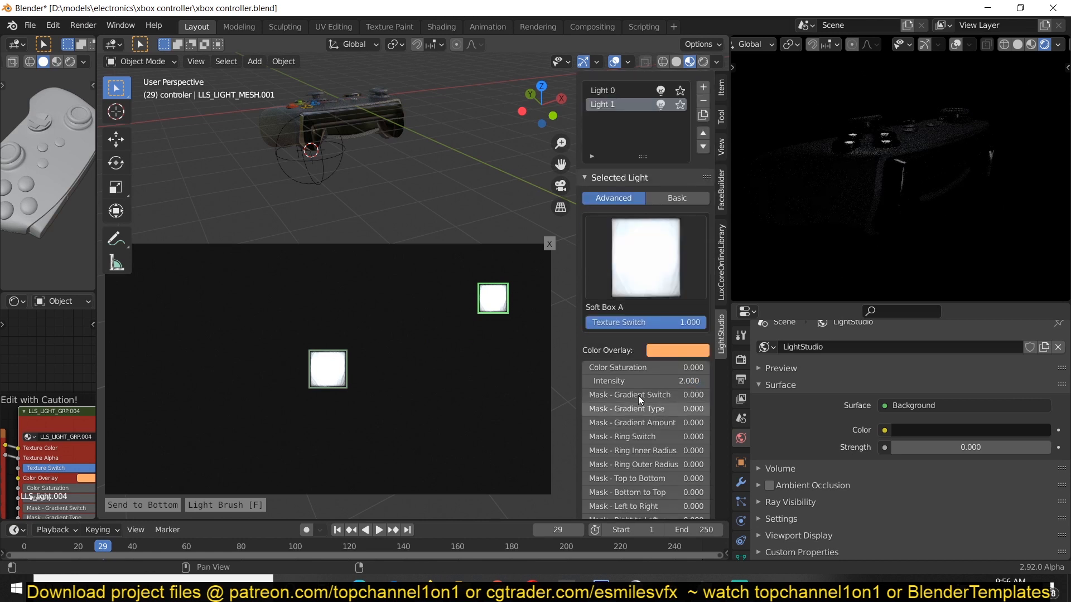
drag(642, 381, 704, 380)
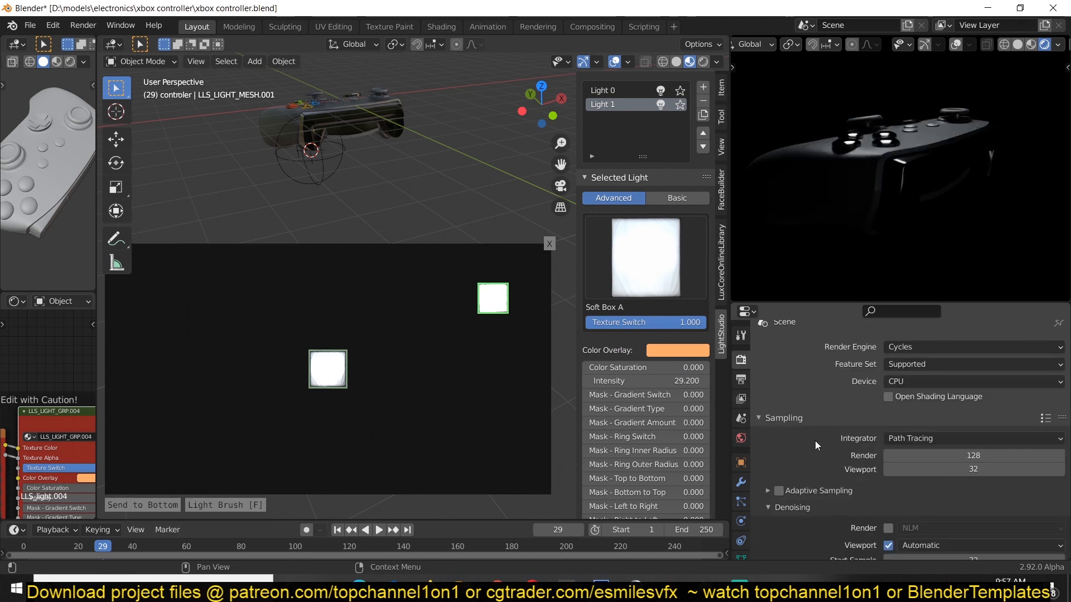
scroll(down, 3)
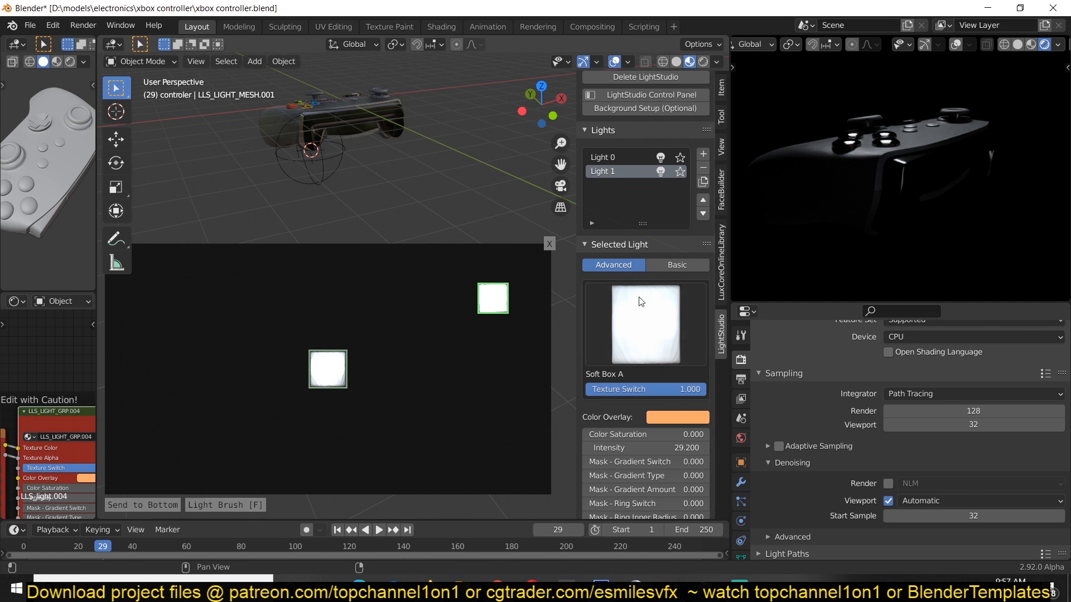
click(645, 323)
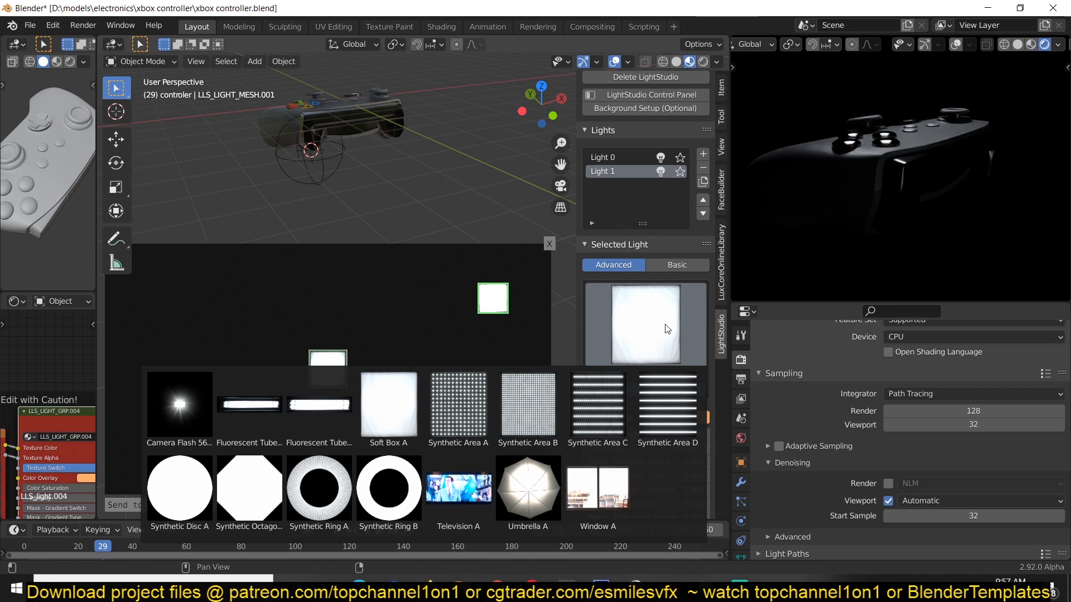
- Try Umbrella A, Television A and Synthetic Ring B, then keep Synthetic Area C on Light 1
click(249, 408)
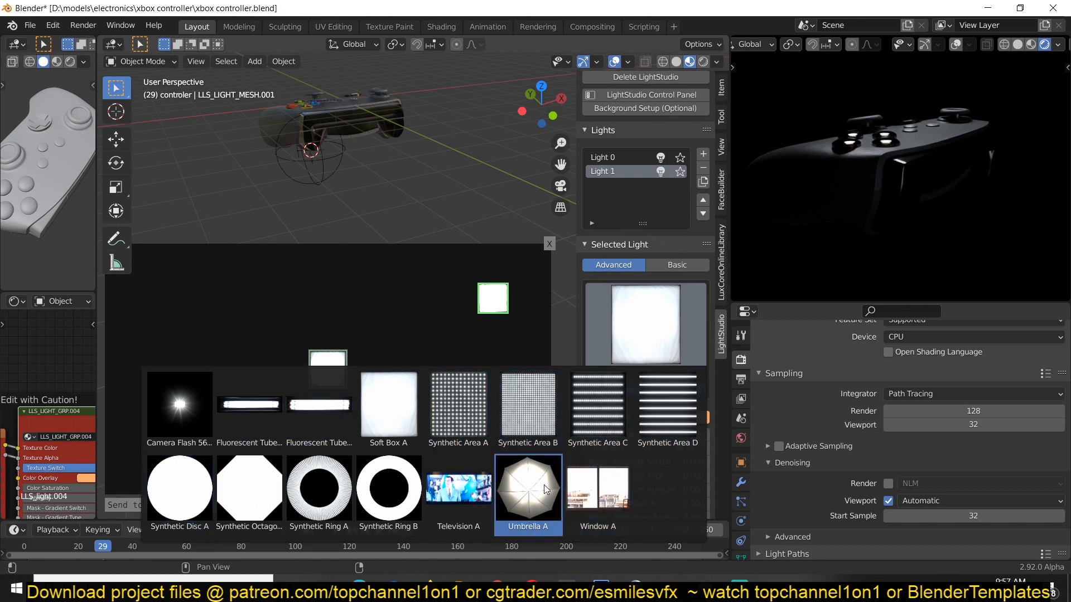
click(528, 491)
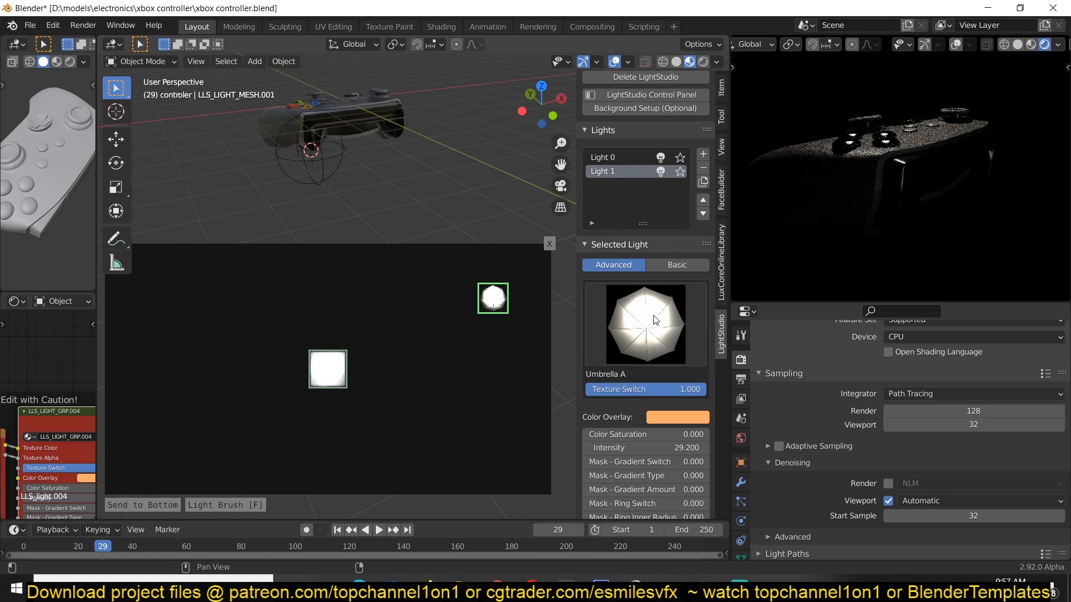
click(644, 324)
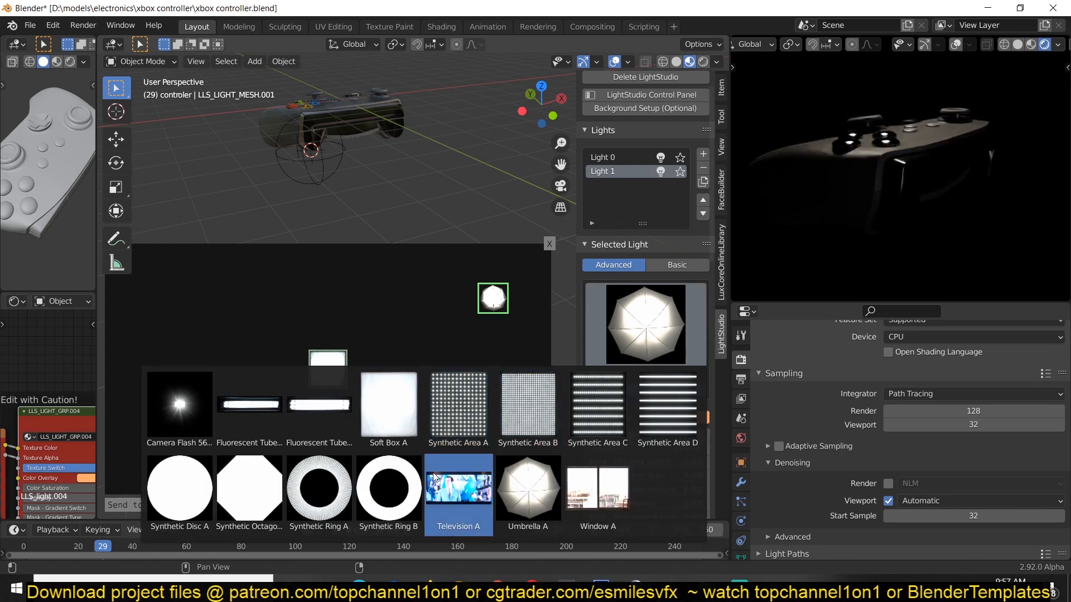
click(458, 490)
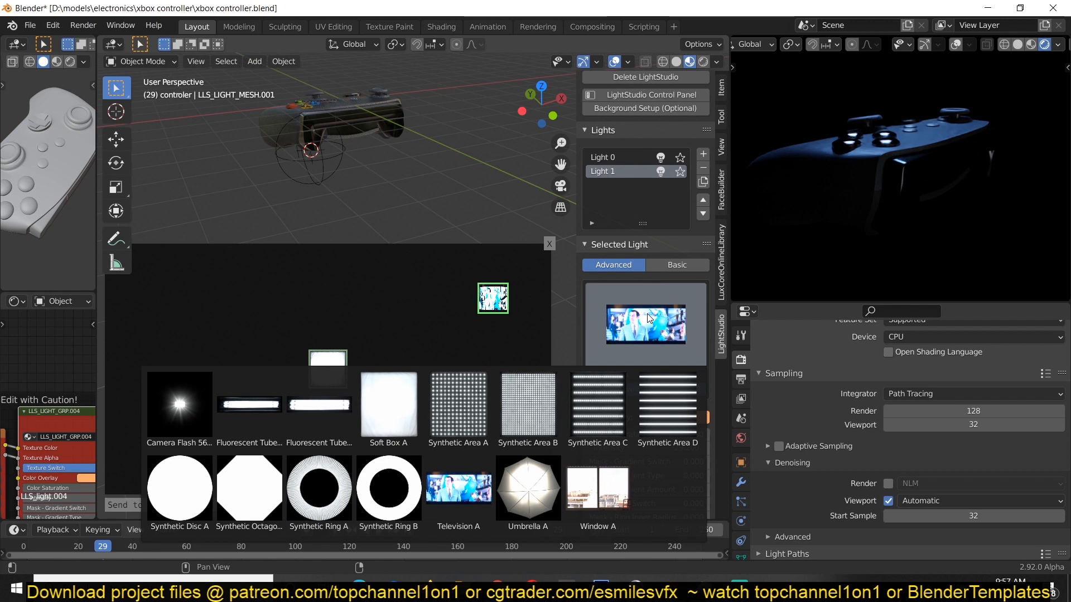
click(389, 488)
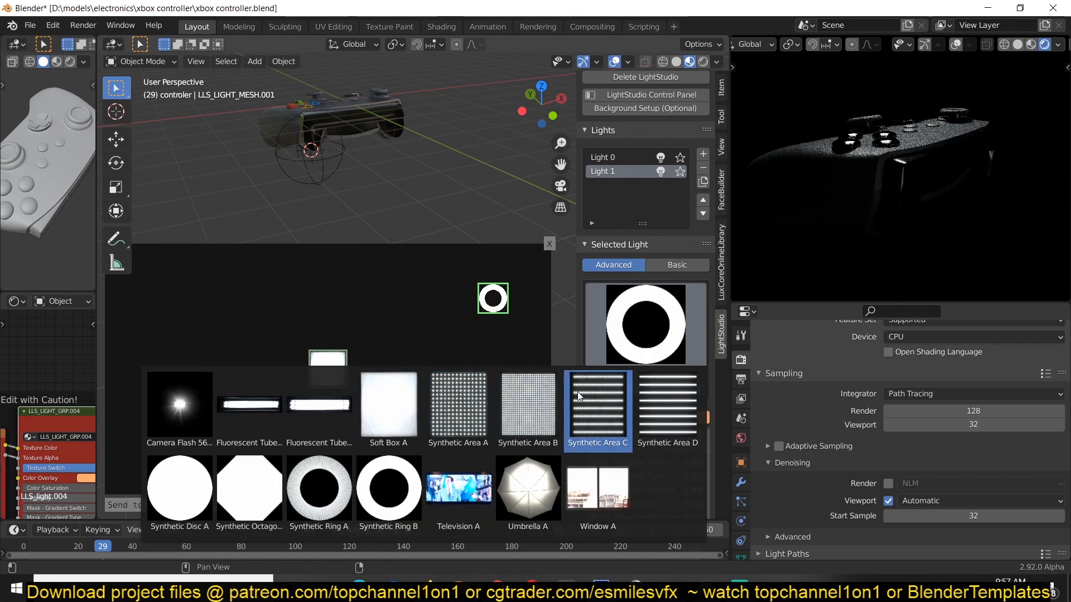
click(597, 409)
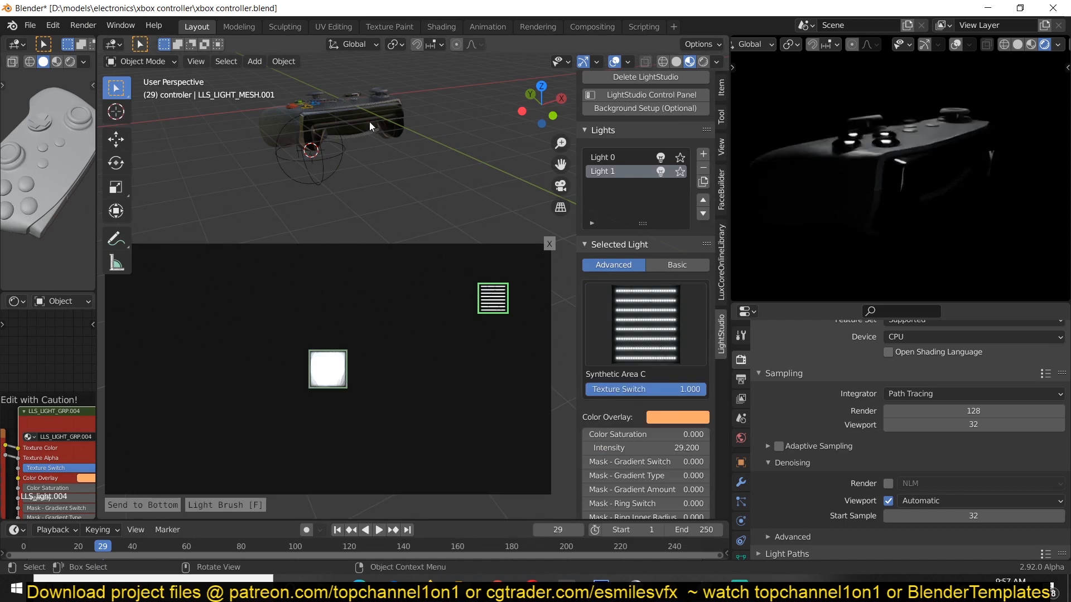
- Place Light 1's reflection near the right edge and add Light 2 as a Soft Box A
drag(369, 126, 335, 123)
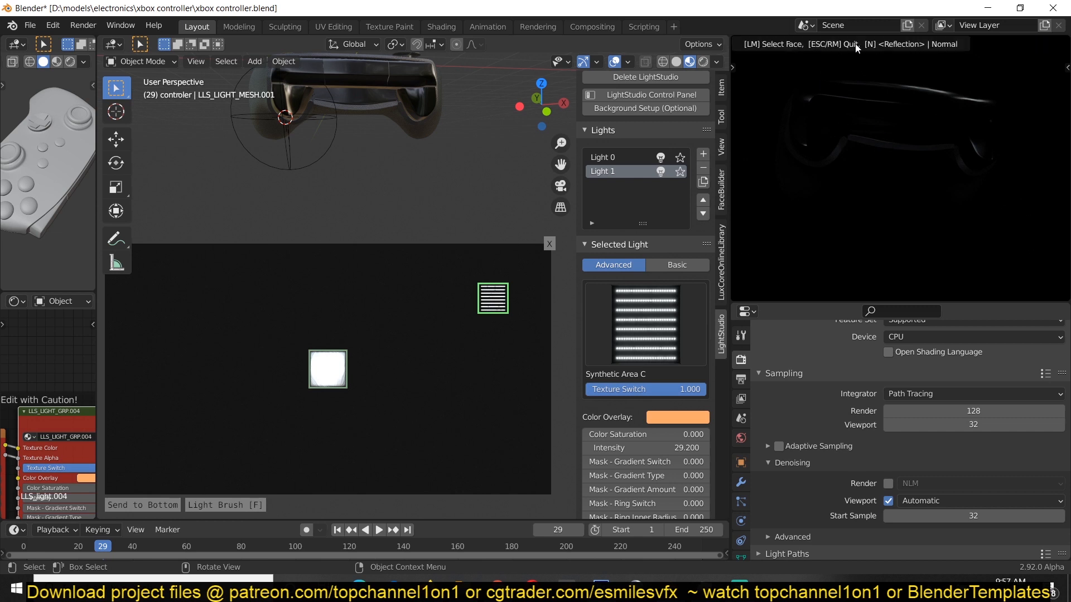
mouse_move(881, 56)
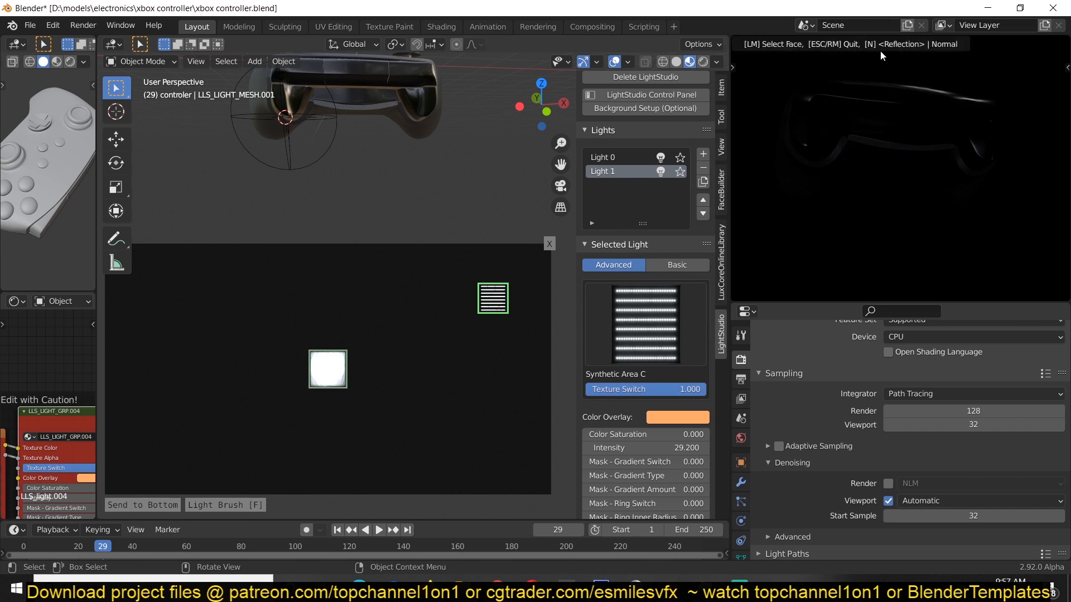
mouse_move(909, 156)
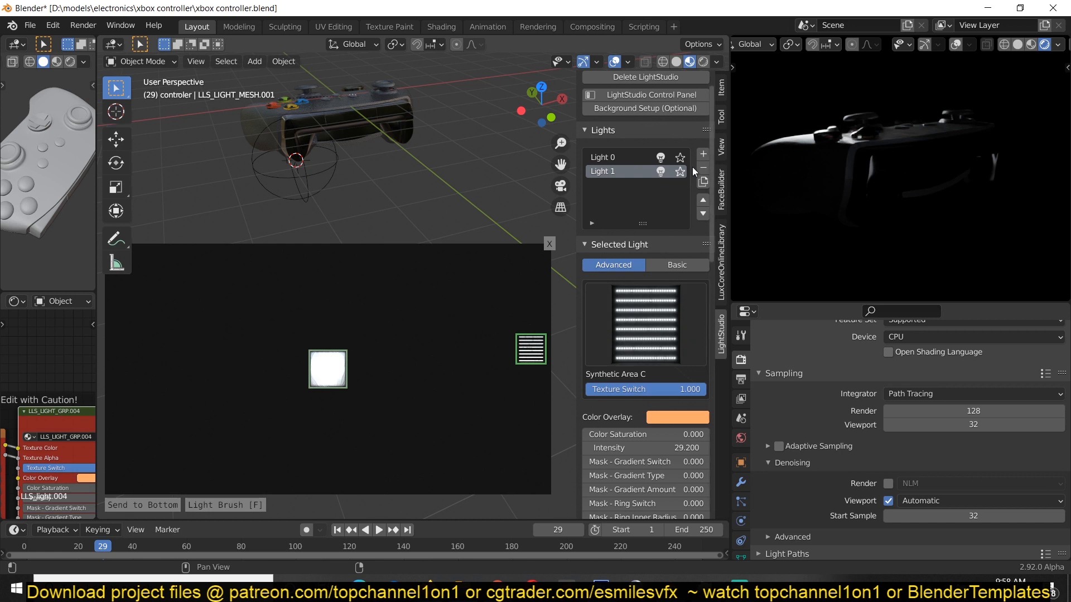
click(703, 154)
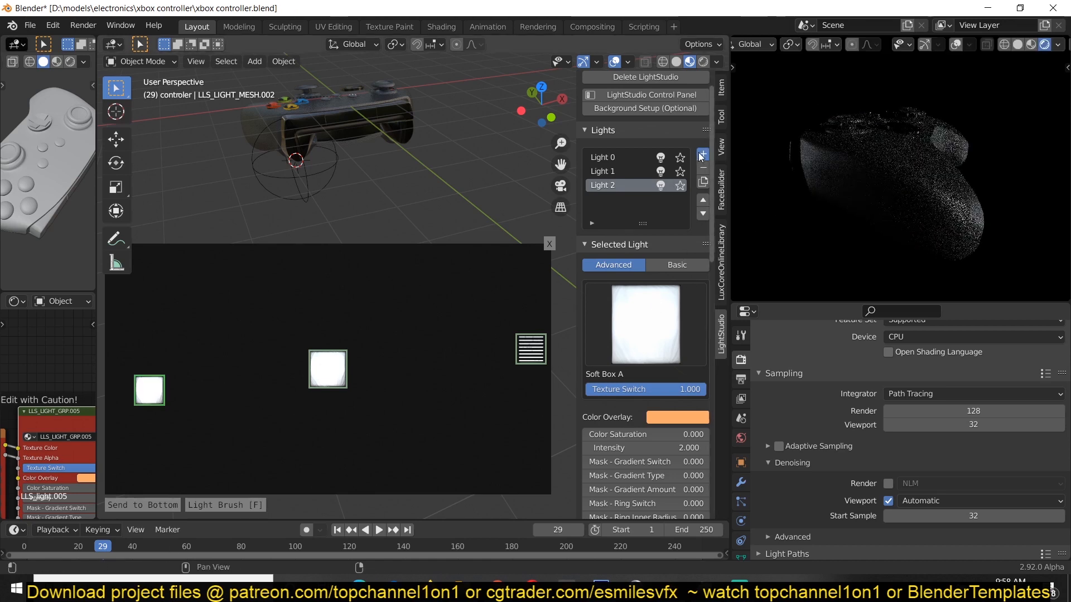
- Add Light 3 to the profile with a Fluorescent Tube A texture near the centre
click(703, 154)
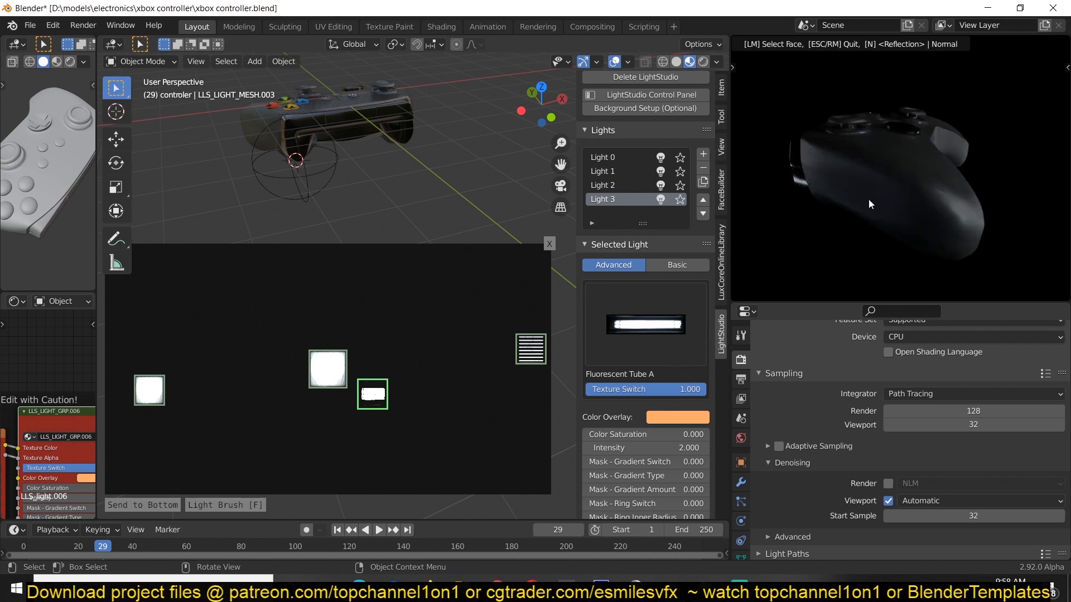
mouse_move(854, 201)
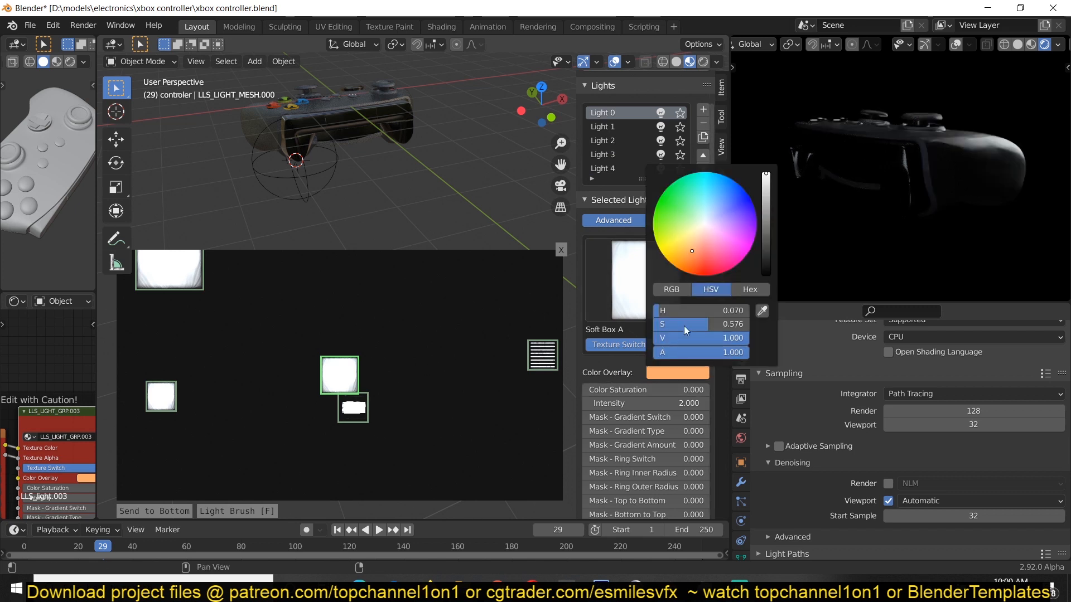
- Tint the fluorescent tube light blue at saturation 1, then select the top soft box to tint green
click(419, 398)
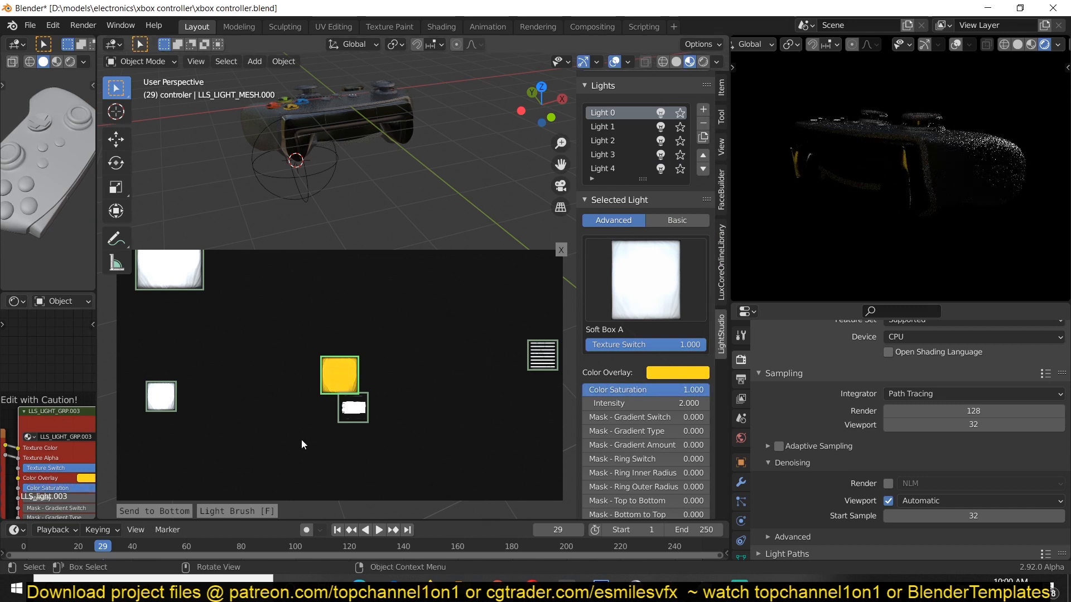
click(677, 372)
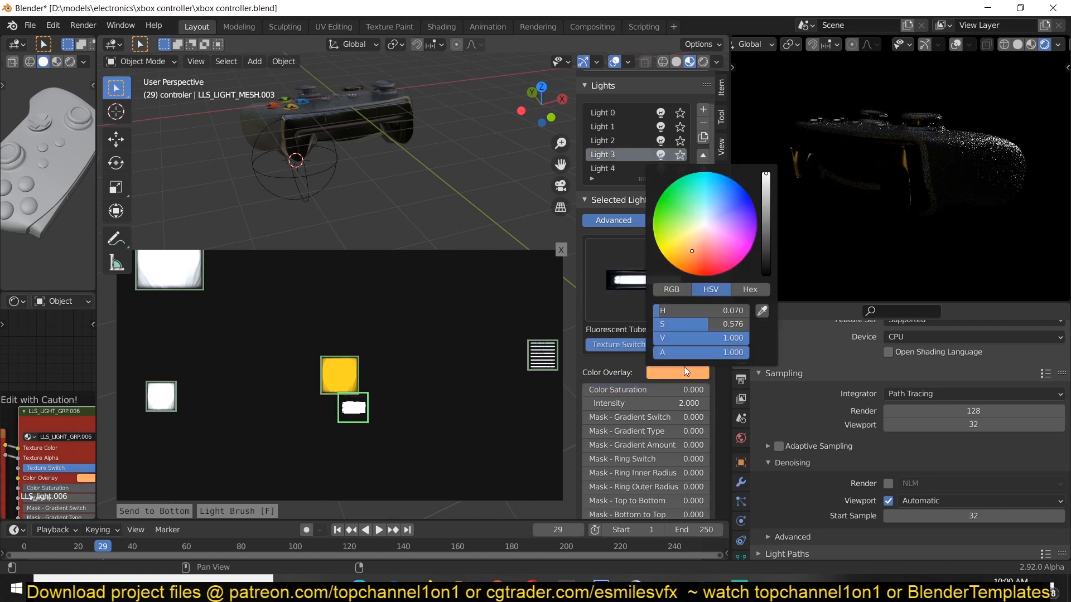
click(677, 372)
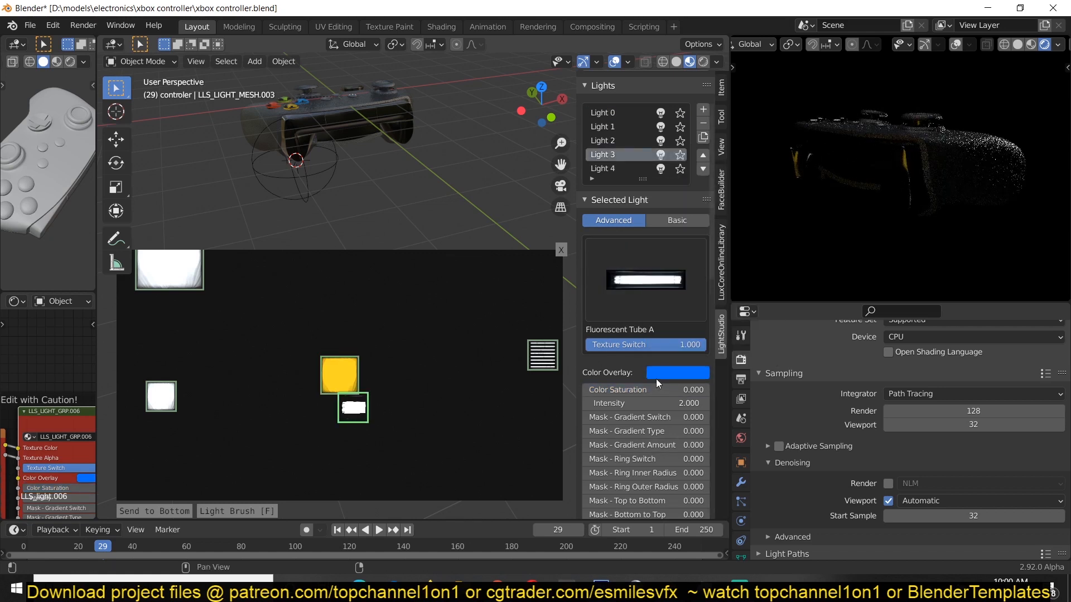
drag(617, 390, 682, 390)
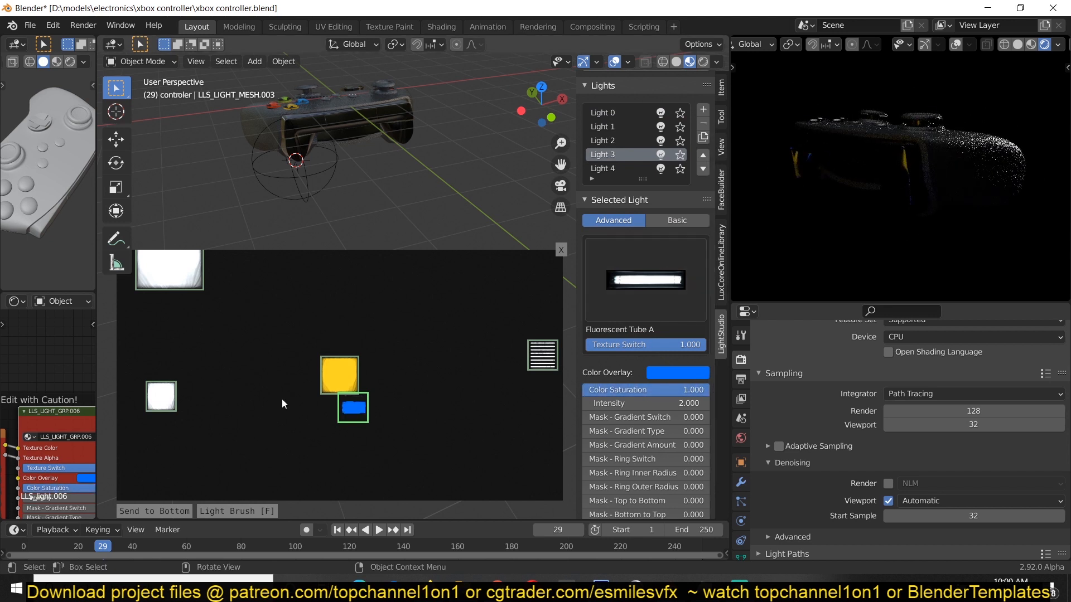
click(602, 168)
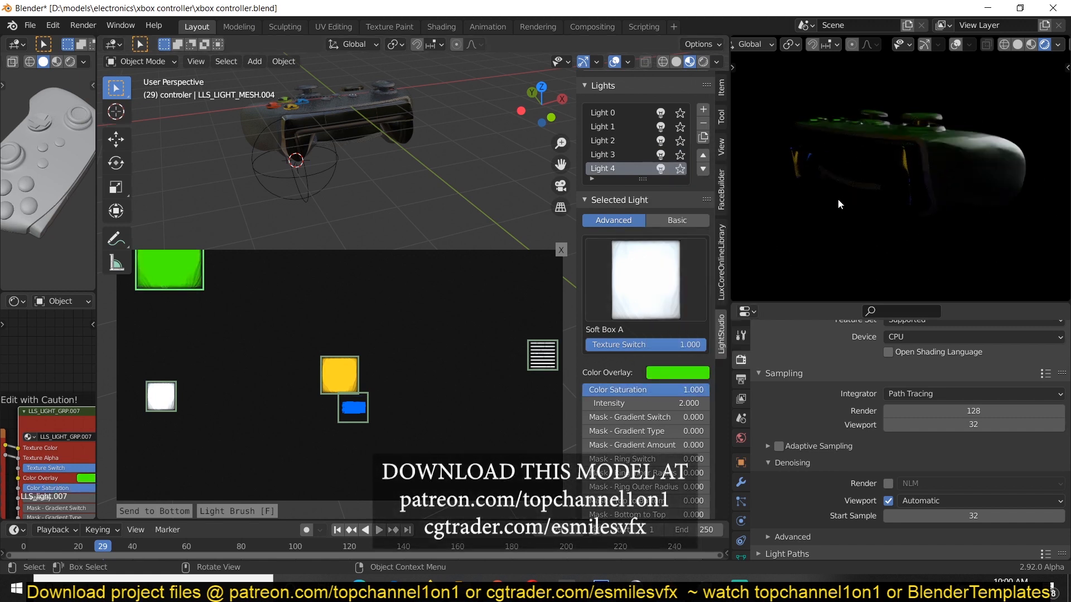
- Switch the render device to GPU Compute and create a second LightStudio profile, Profile 2
click(973, 337)
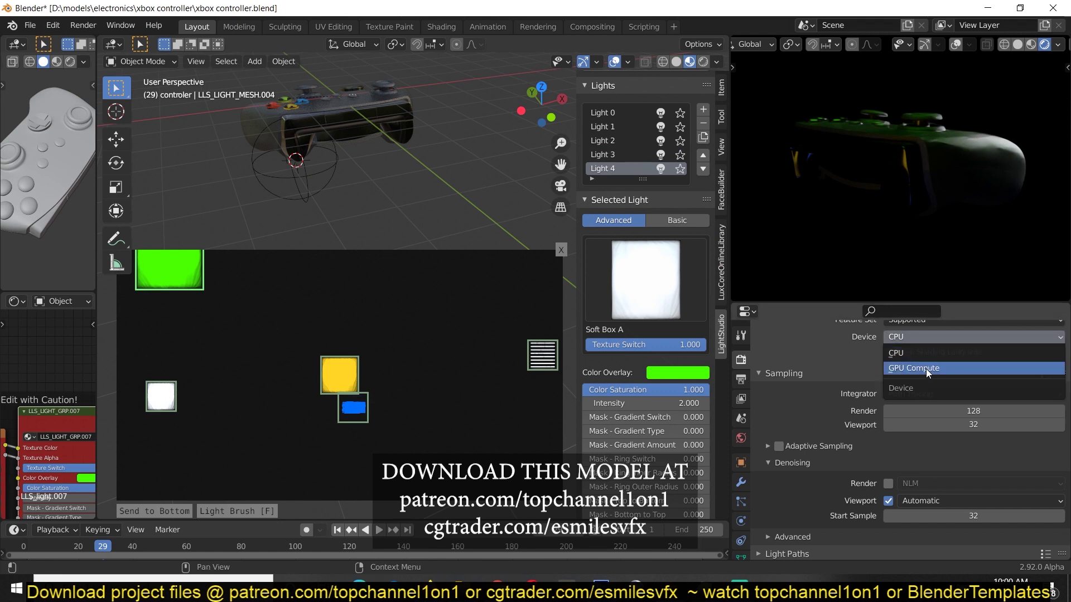
click(912, 368)
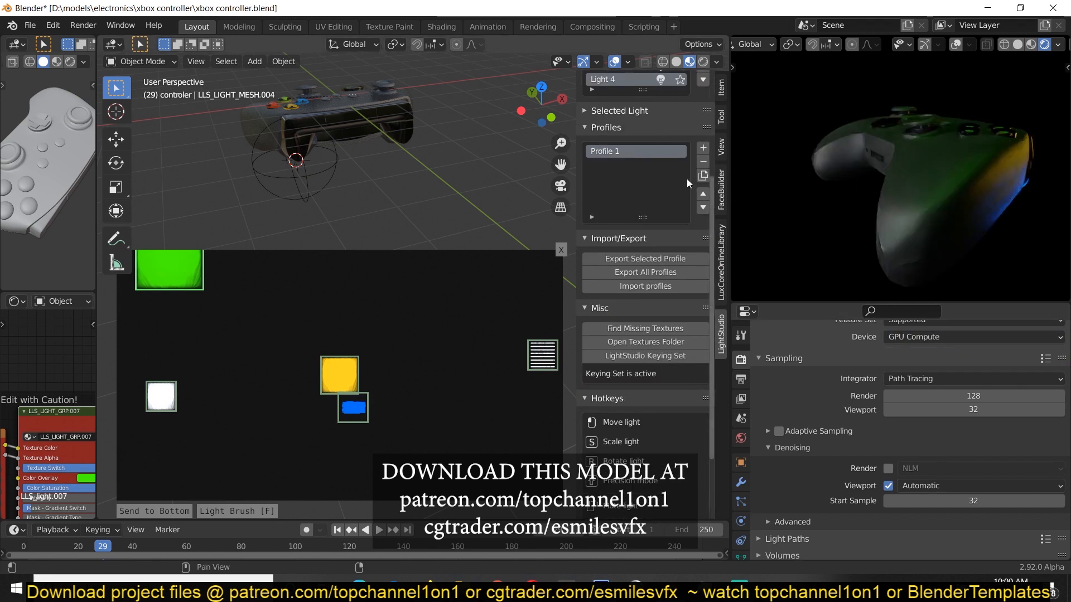
click(702, 147)
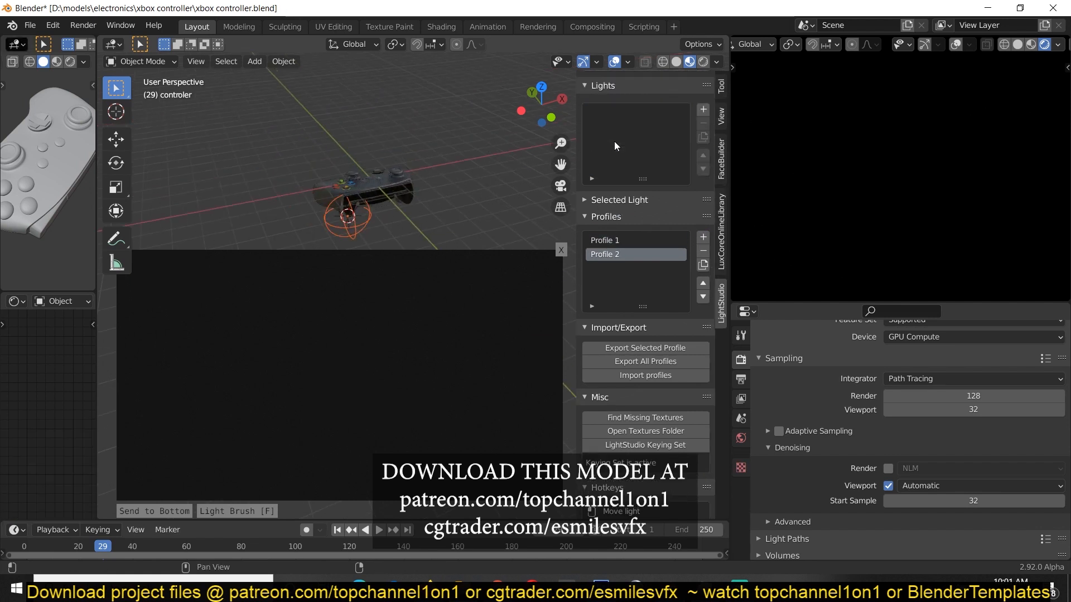
mouse_move(612, 272)
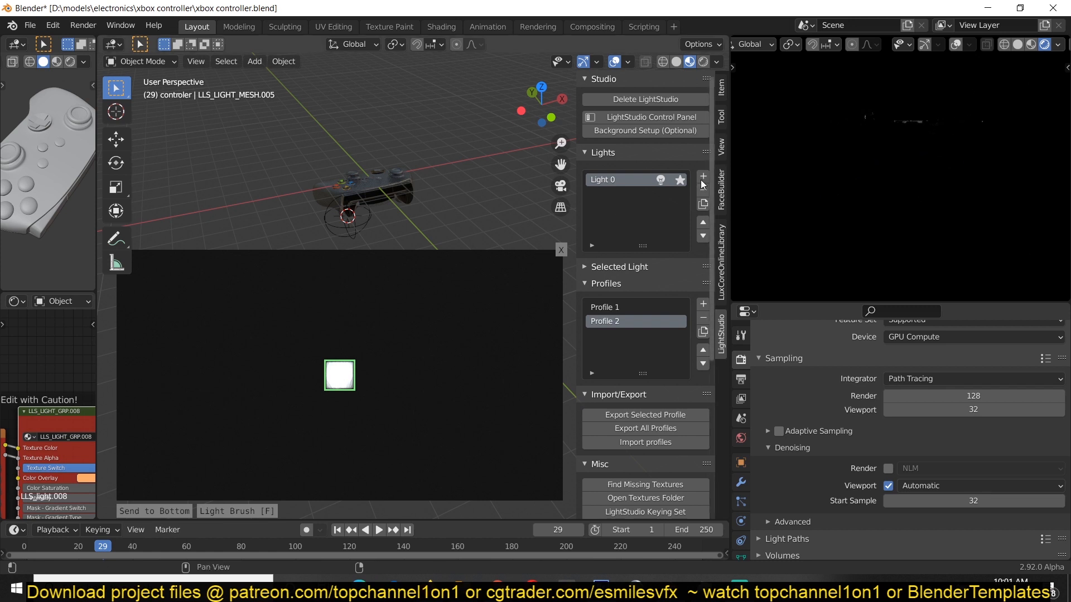
- Add soft-box lights to Profile 2 and drag them to spots around the controller
click(702, 176)
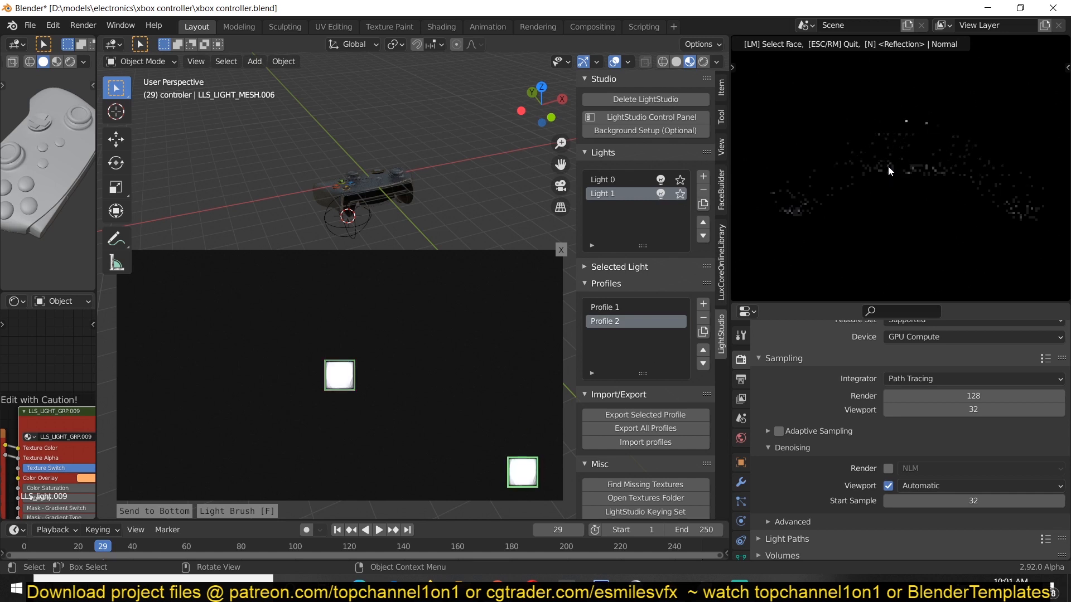
drag(521, 472, 358, 432)
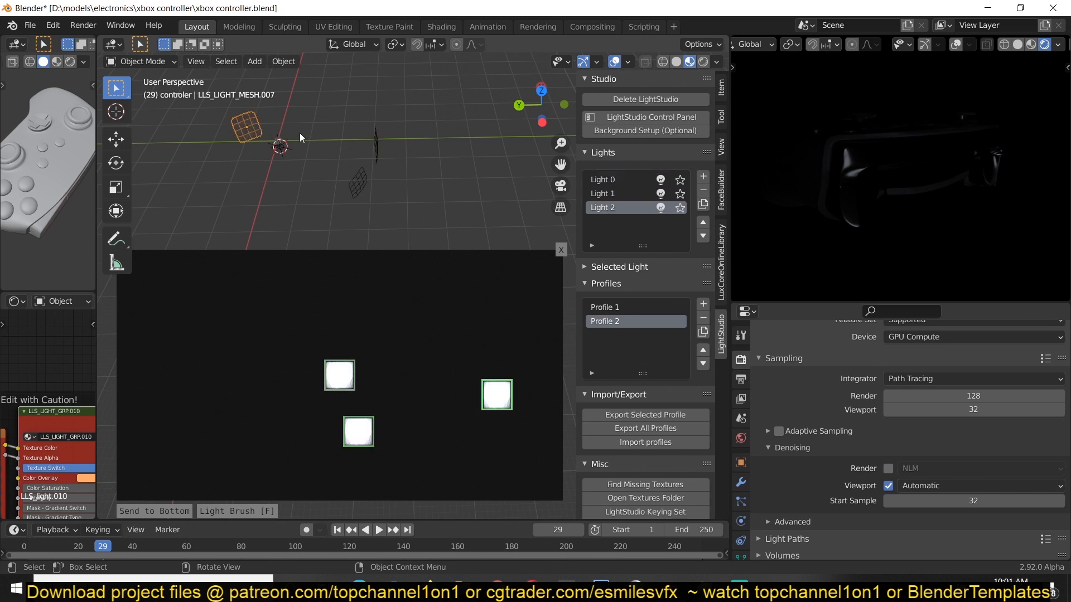
drag(245, 126, 280, 217)
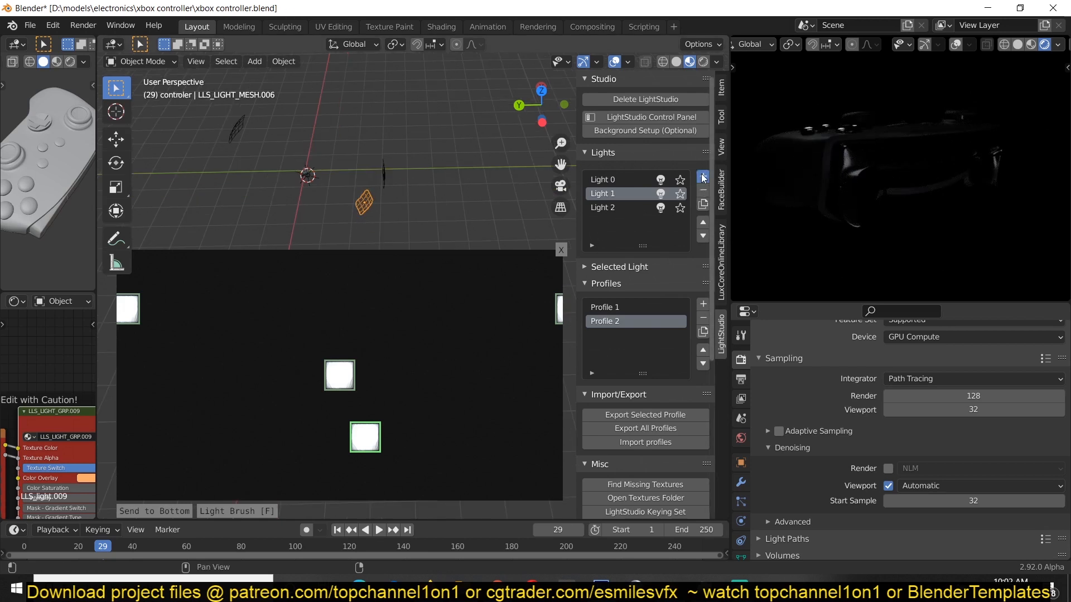
- Add Light 3 and Light 4 to Profile 2 and set an Intensity of 10
click(702, 176)
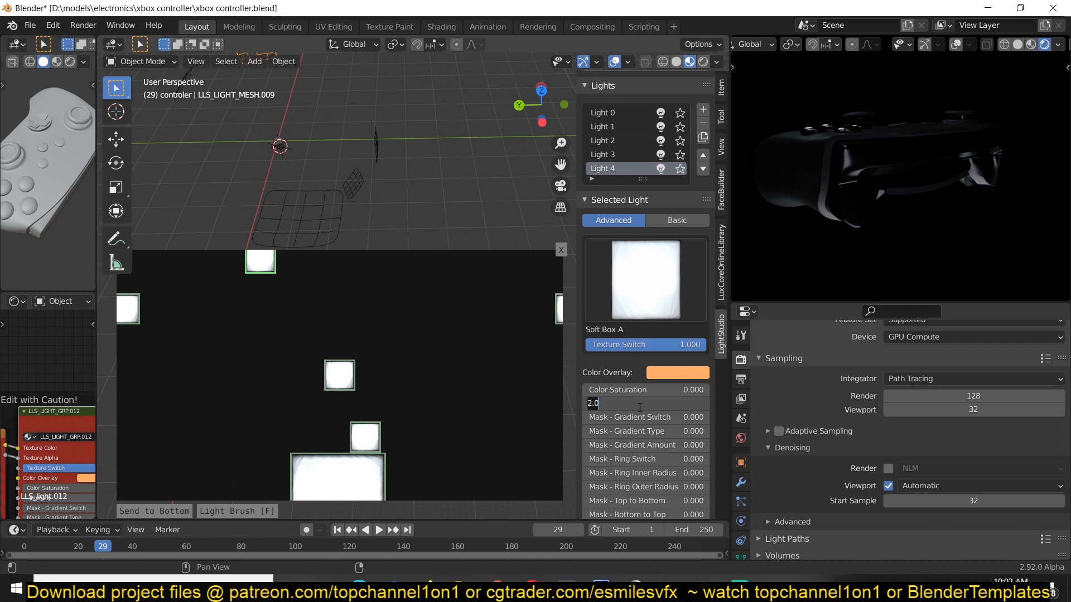
text(10)
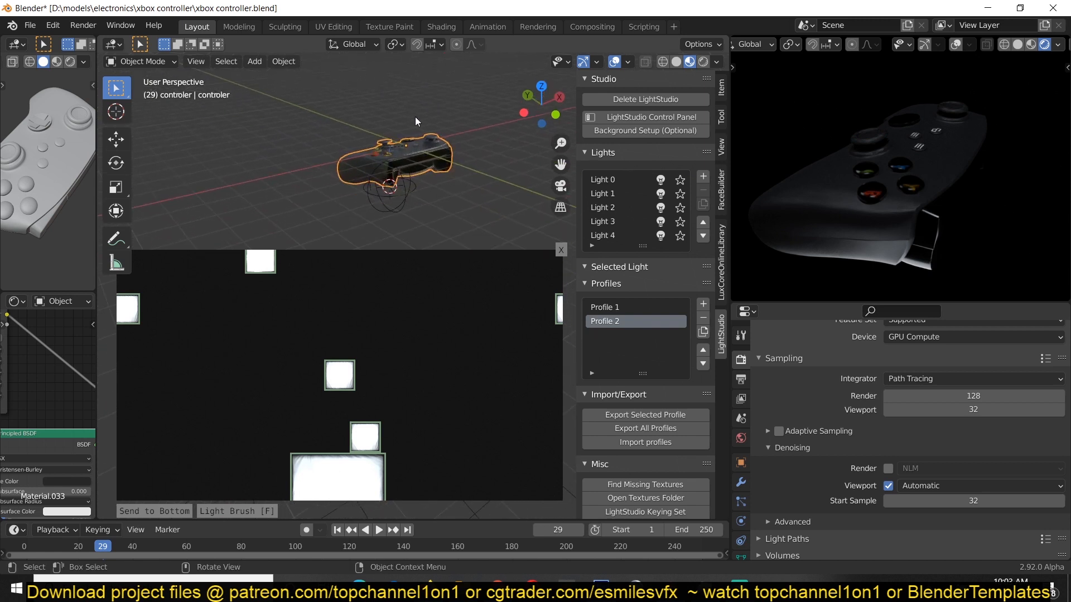
drag(414, 120, 446, 221)
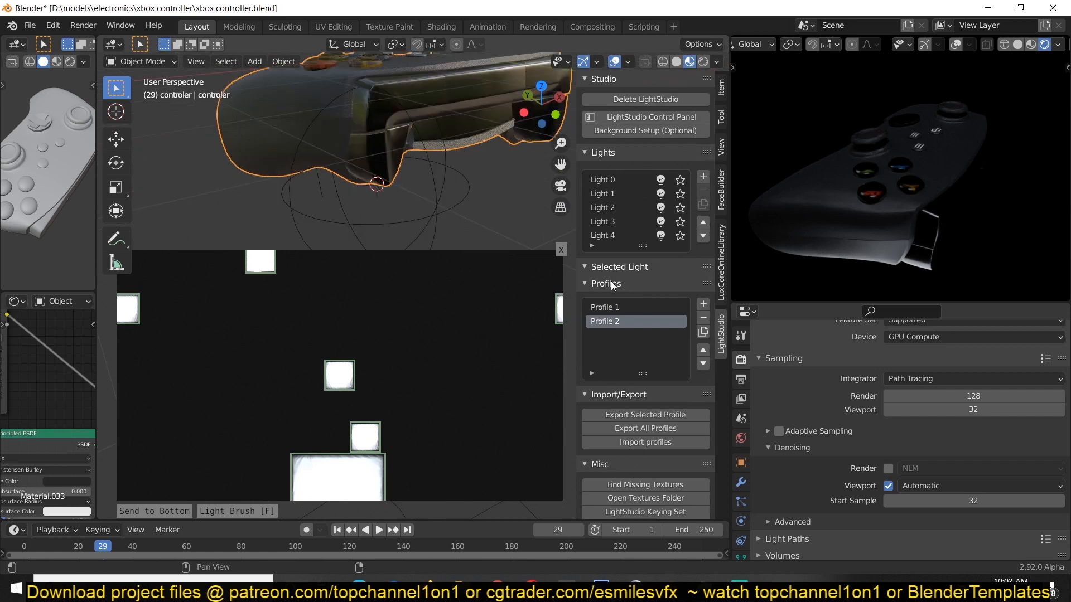
click(613, 194)
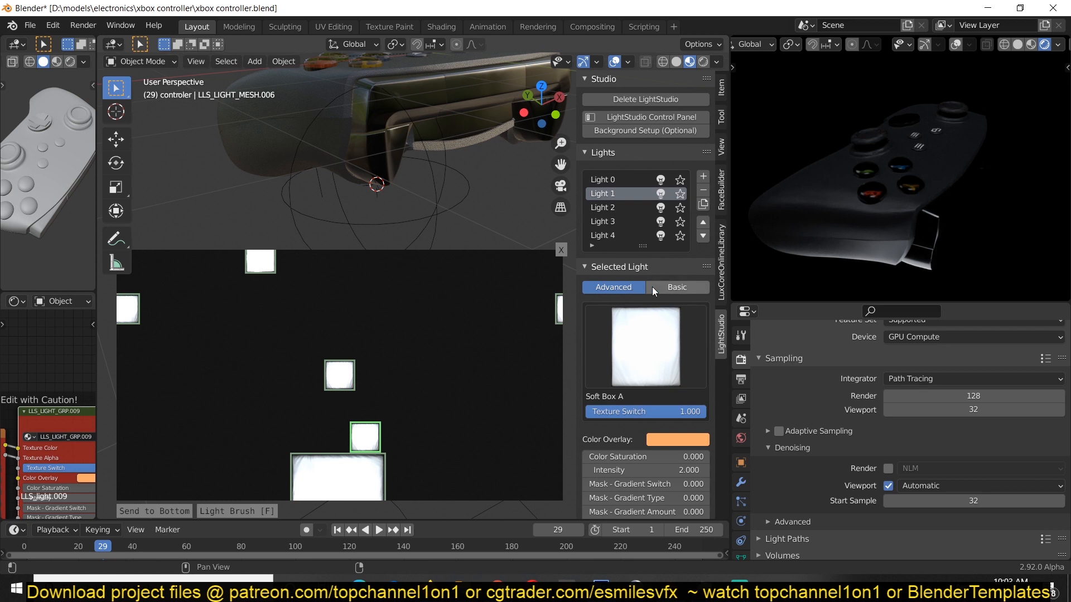
mouse_move(446, 292)
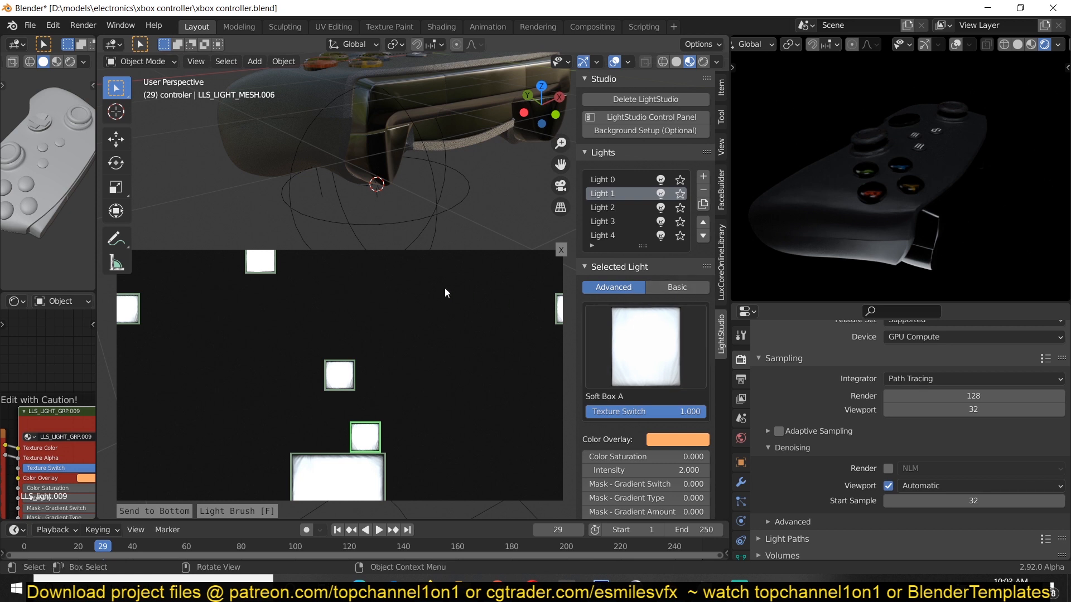
drag(444, 293, 508, 96)
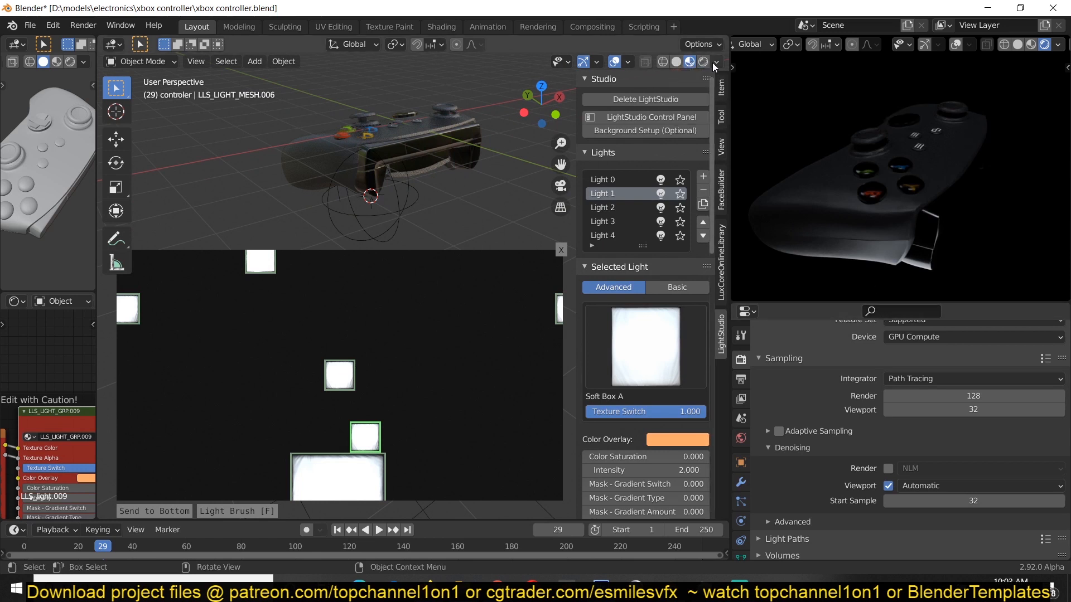
- Disable Scene World lighting in viewport shading and show Light 0's Soft Box A settings
click(716, 62)
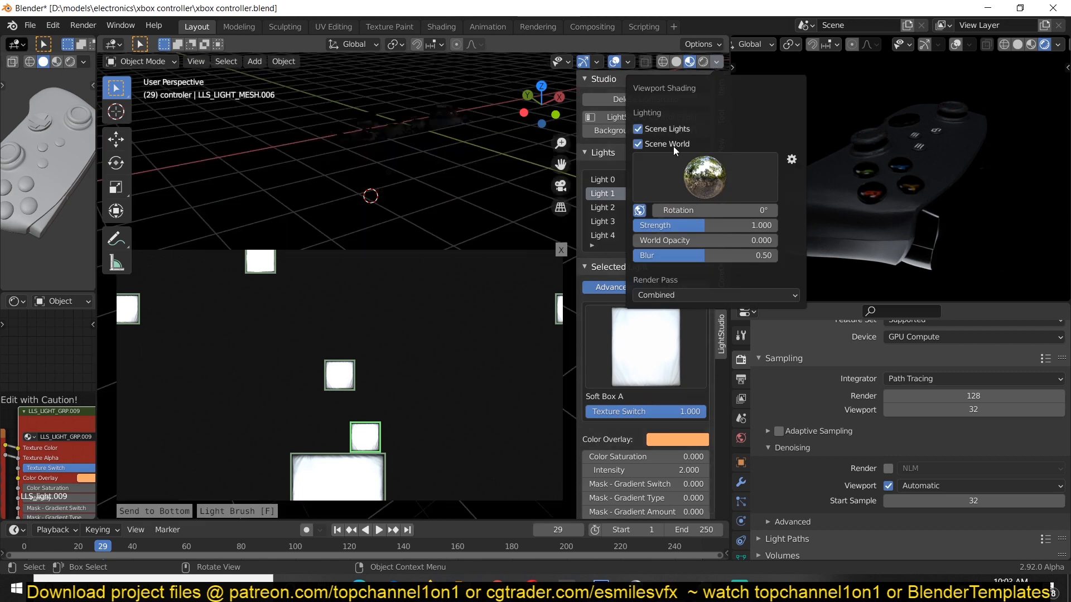
click(582, 63)
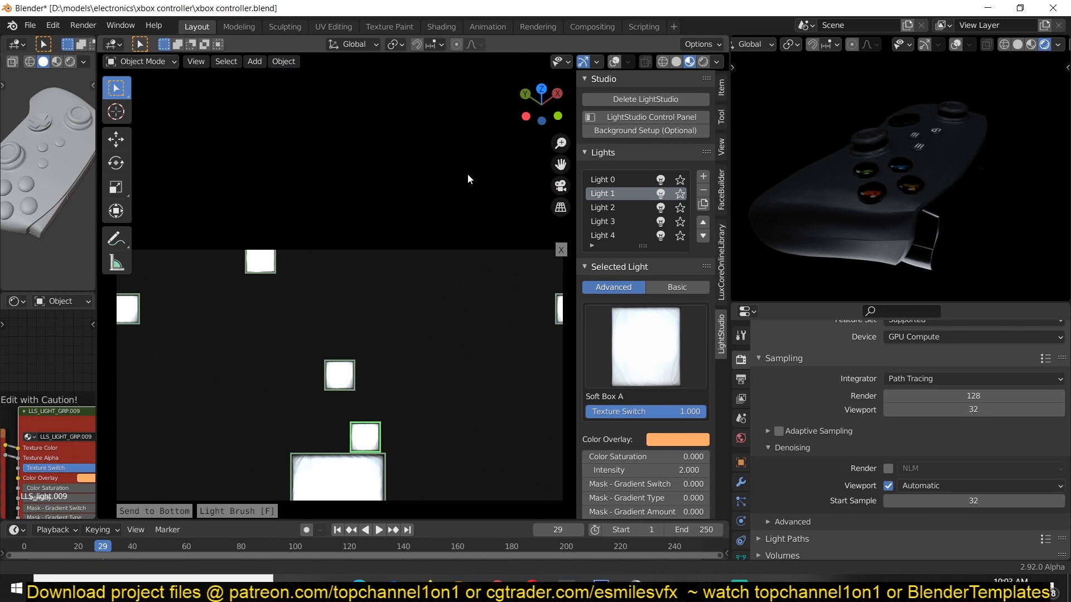
click(602, 180)
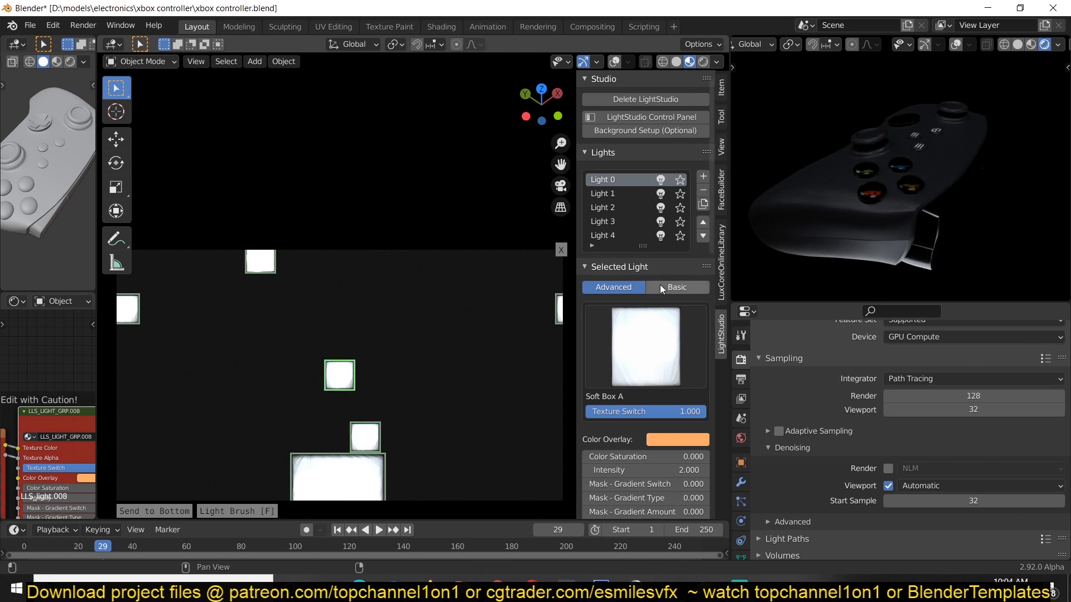
- Review Lights 1-4 in the Basic settings tab, then orbit around the lit controller
click(677, 287)
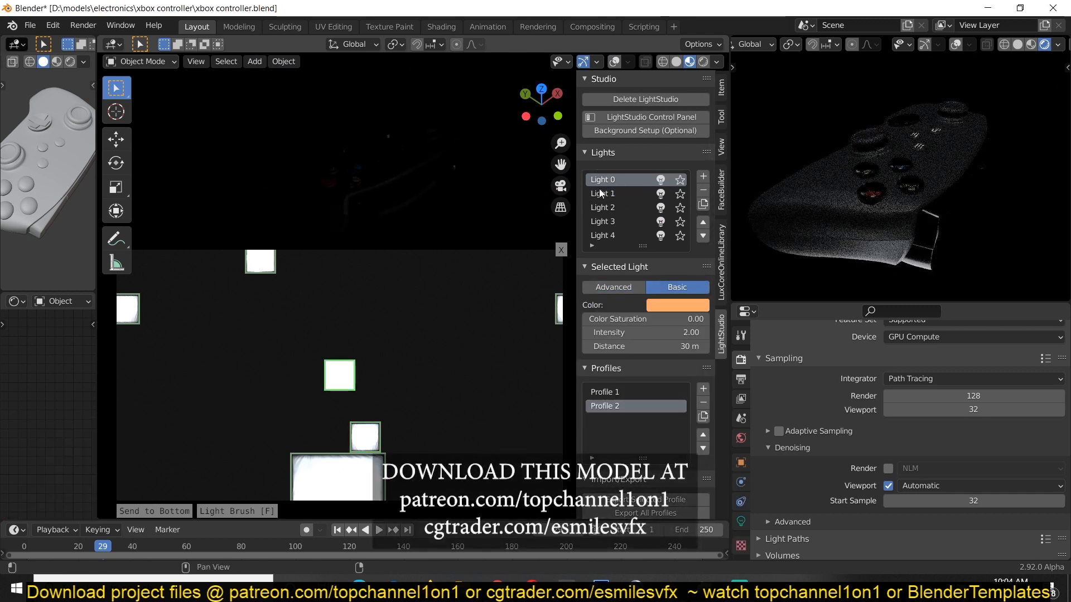
click(602, 194)
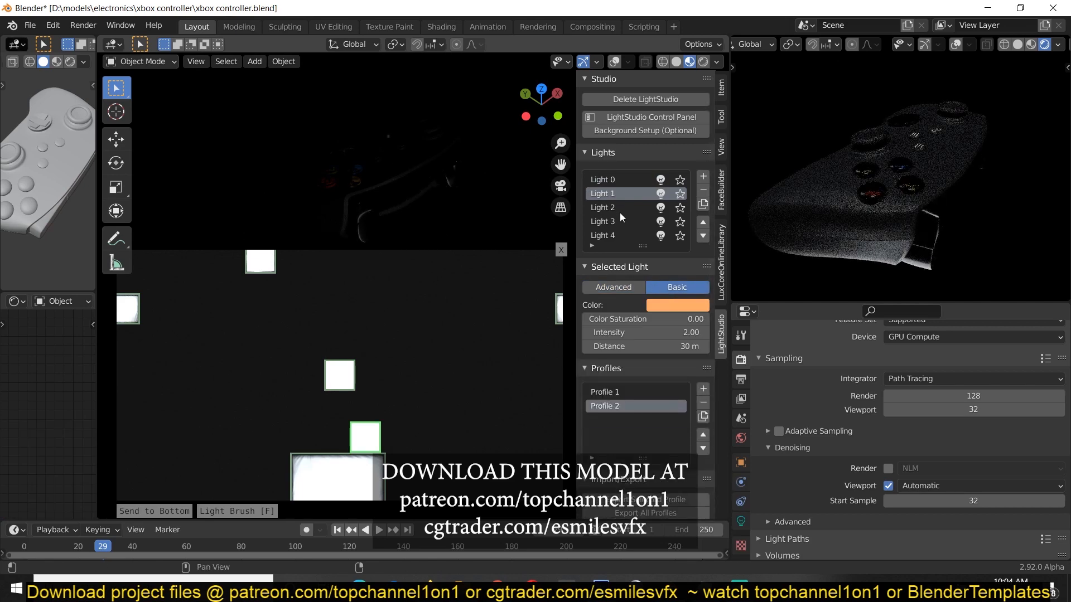
click(613, 207)
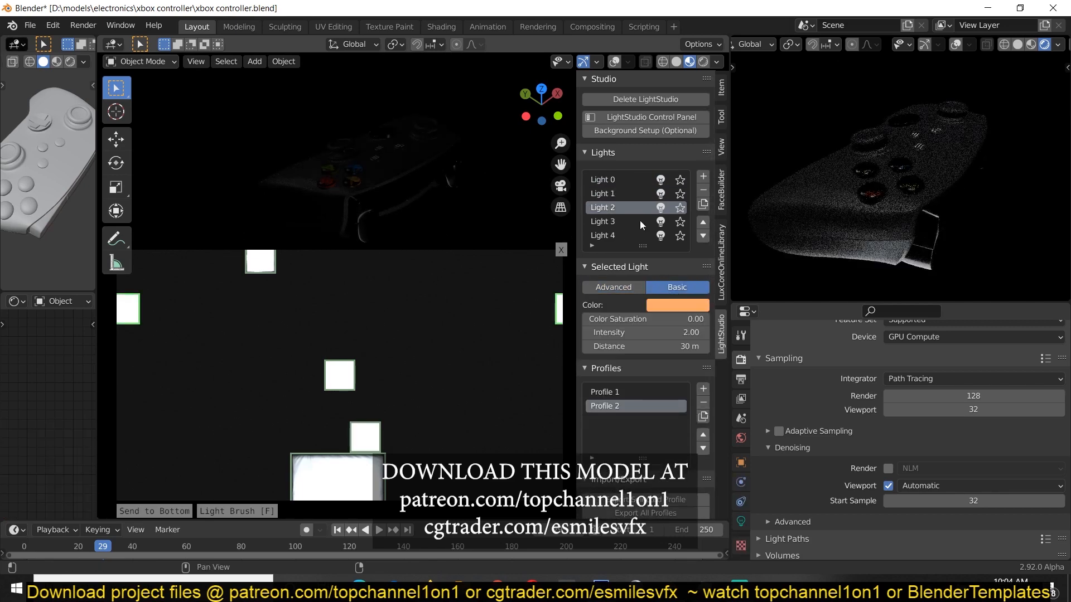
click(602, 221)
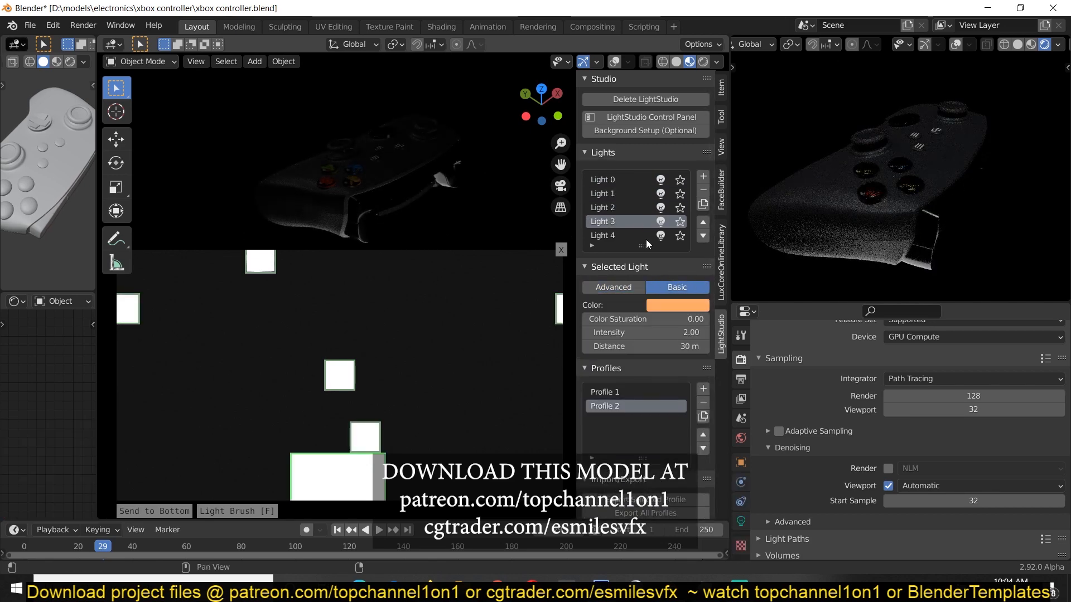
click(614, 236)
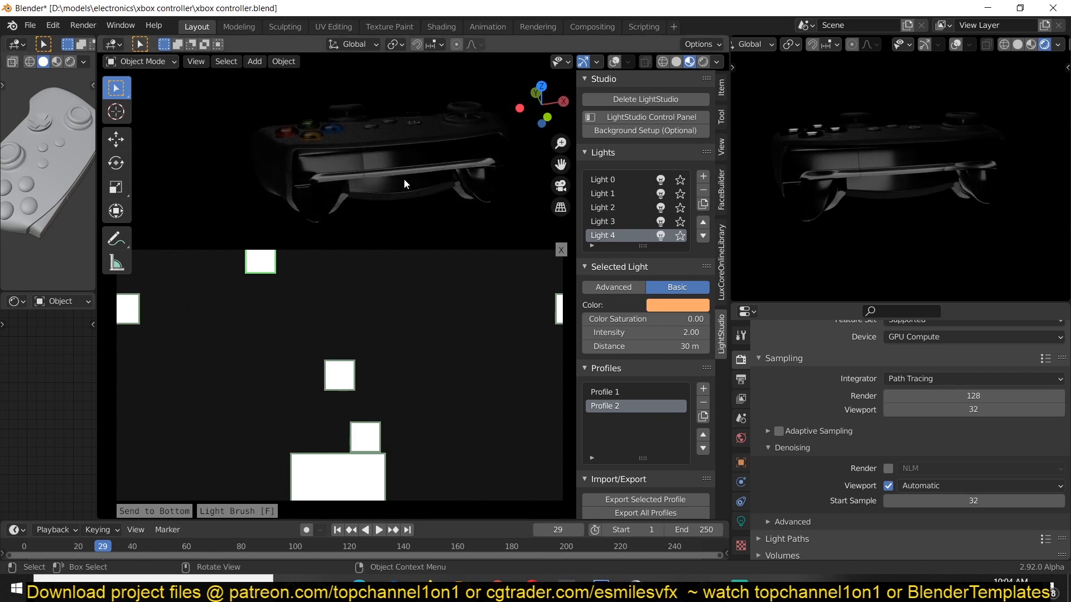
drag(405, 184, 380, 184)
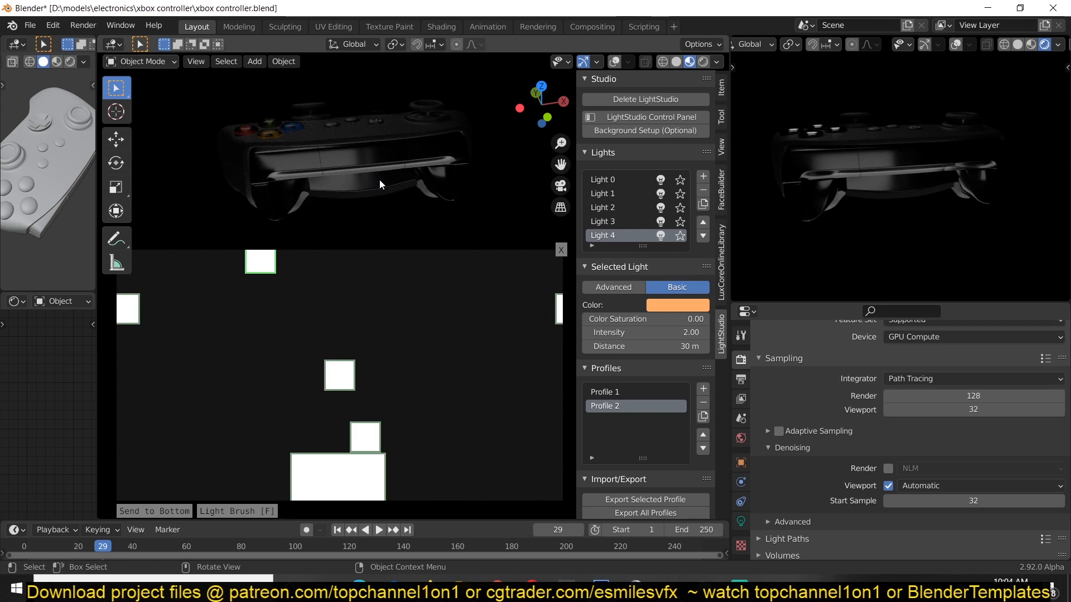